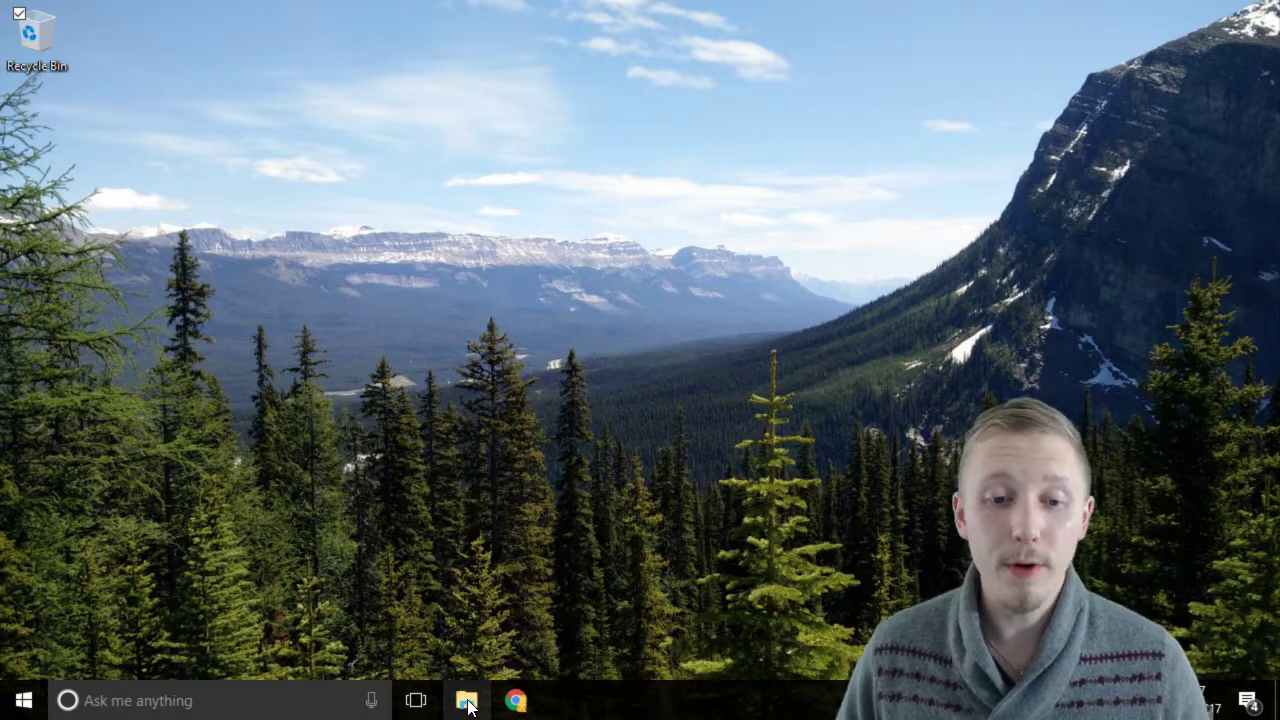
# Open File Explorer on the Mark Winterbottom home folder.
pyautogui.click(465, 700)
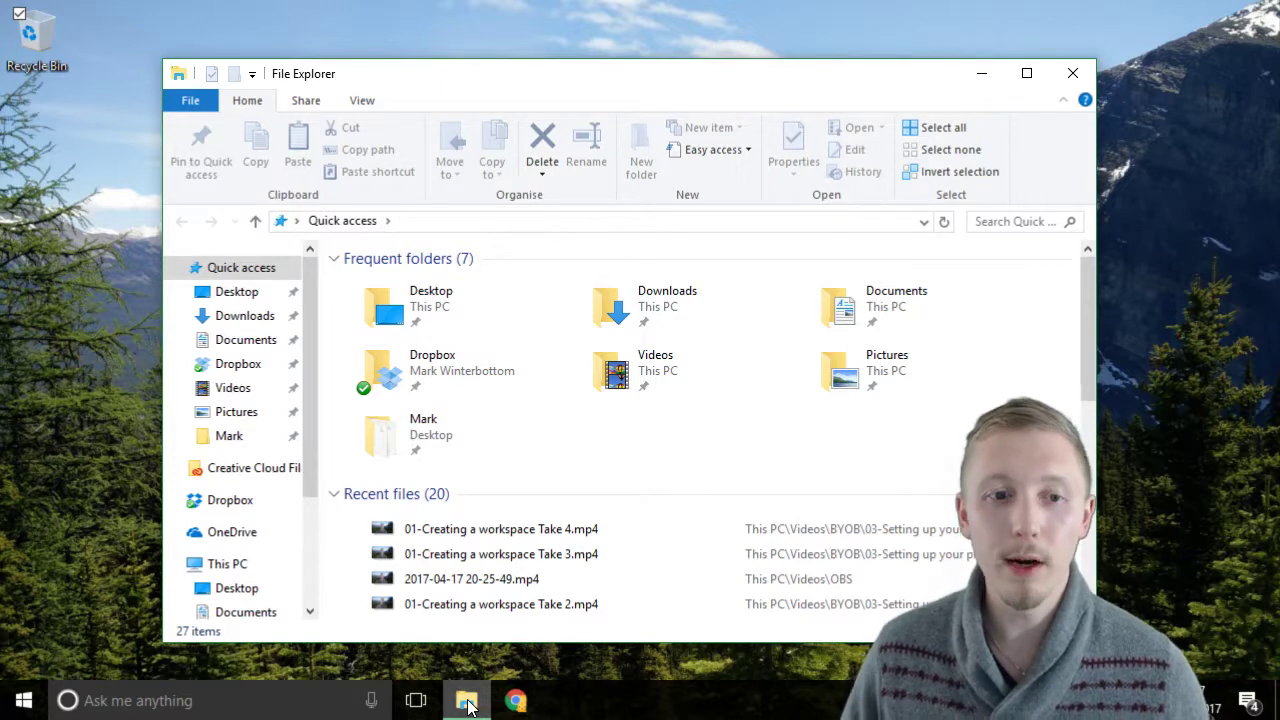
pyautogui.moveTo(227, 472)
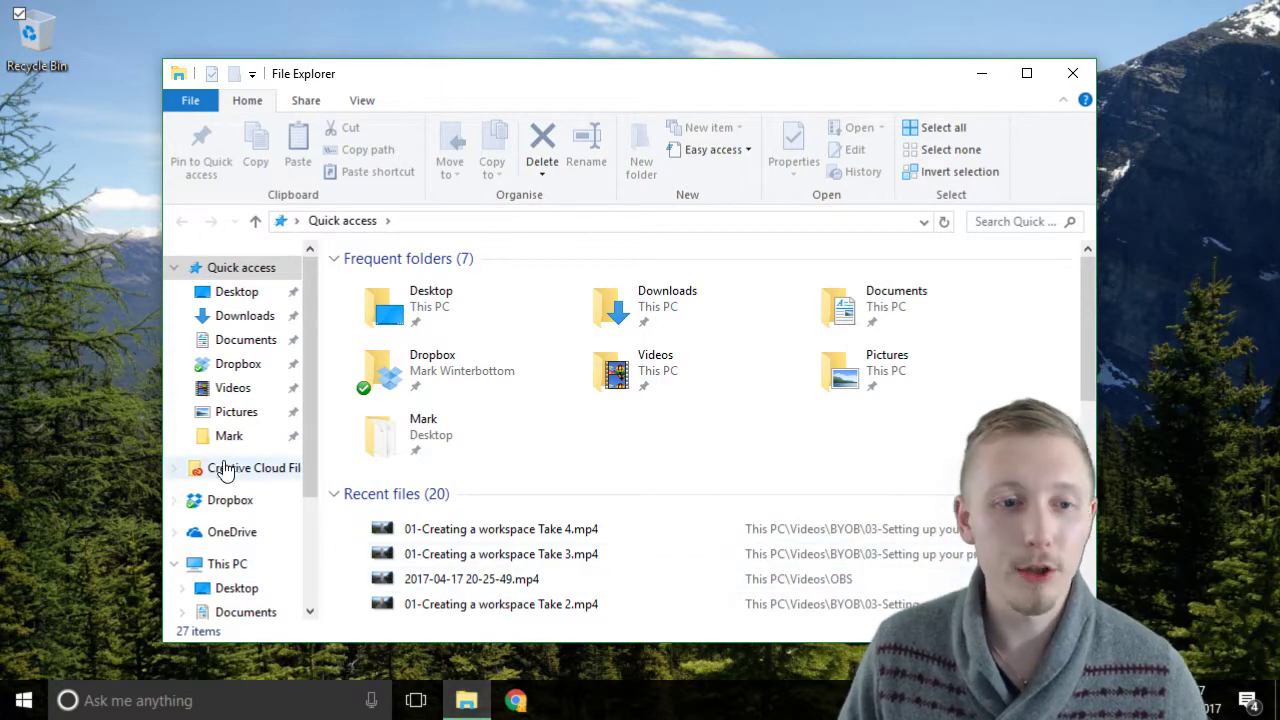
pyautogui.click(229, 435)
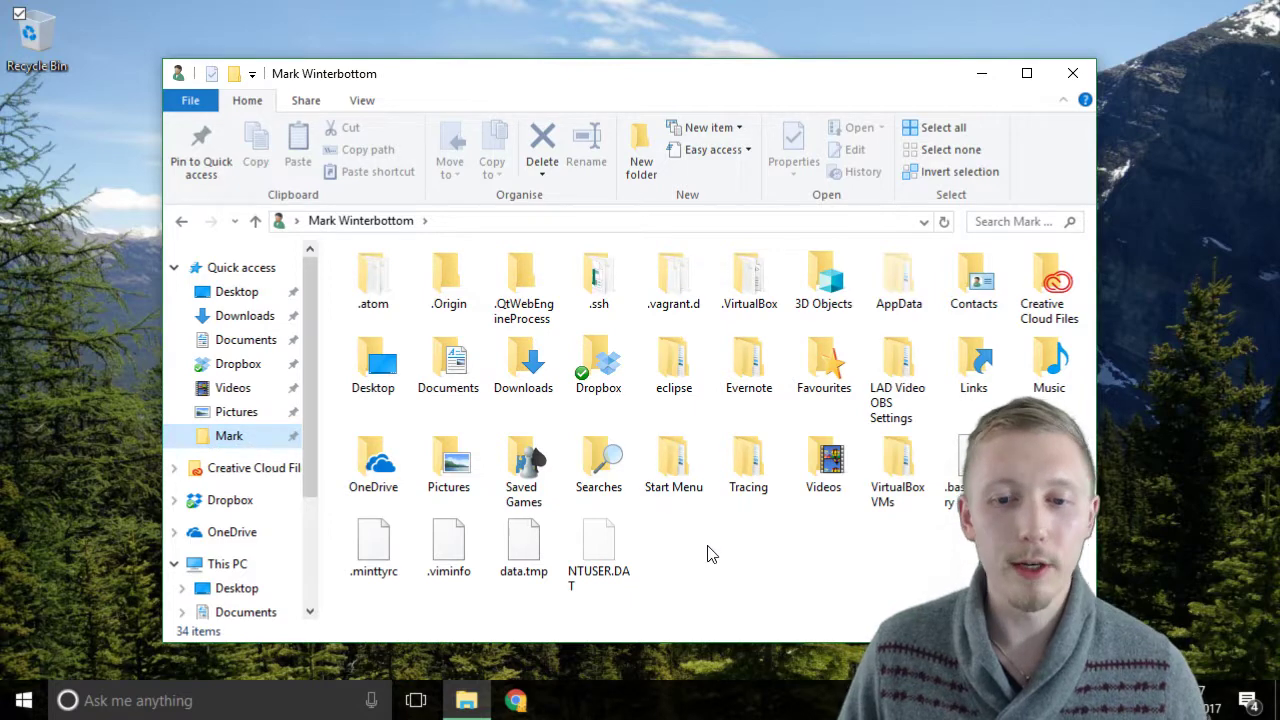
# Create a 'workspace' folder in the home folder and pin it to Quick access.
pyautogui.rightClick(712, 553)
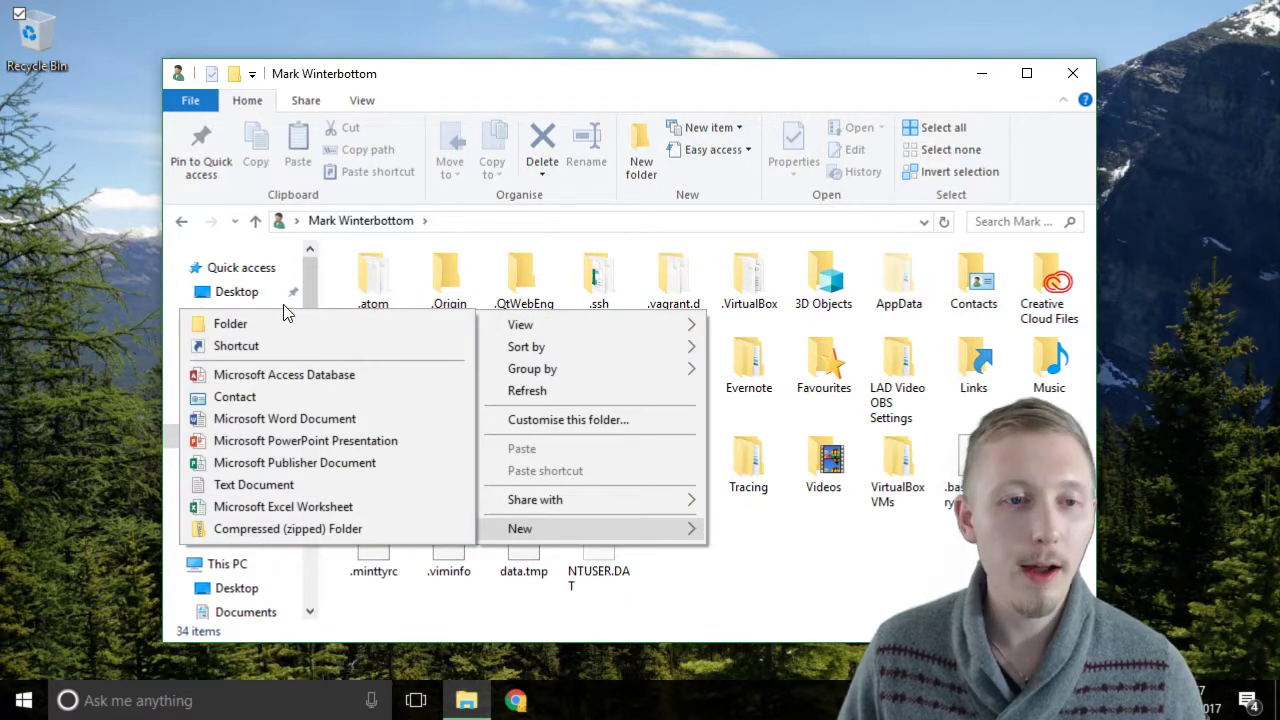
pyautogui.click(231, 323)
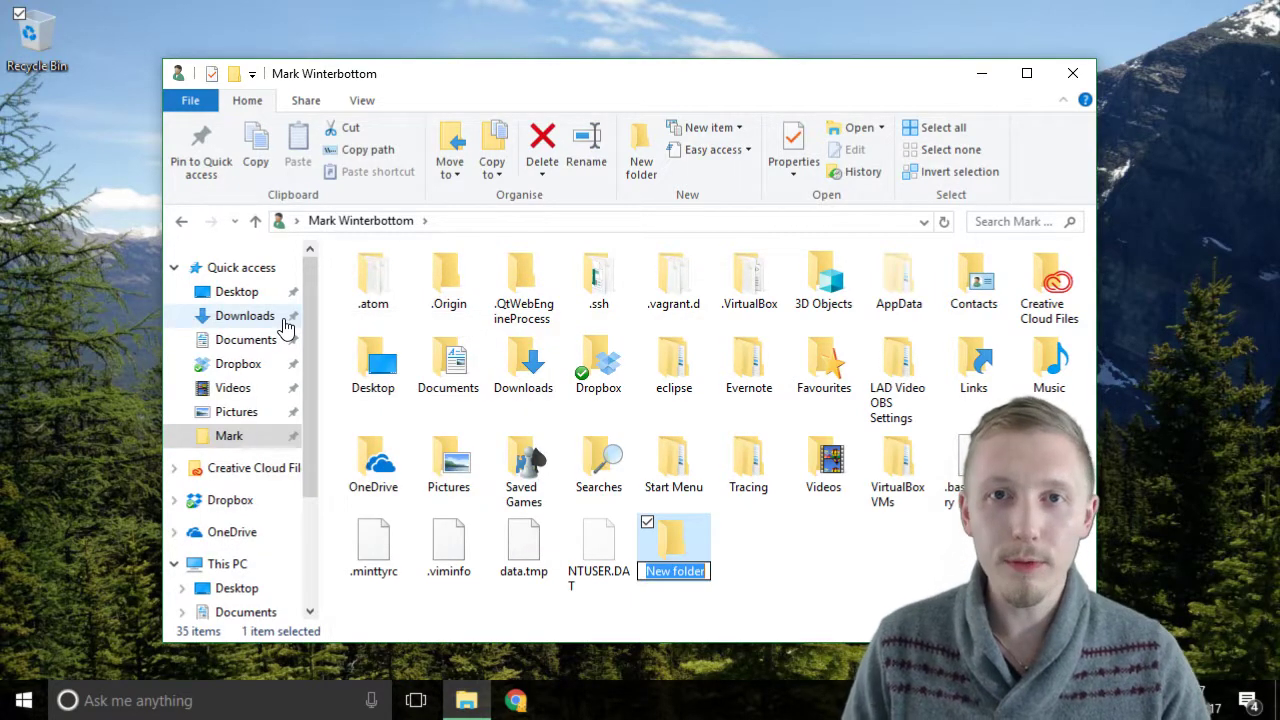
pyautogui.write('workspace')
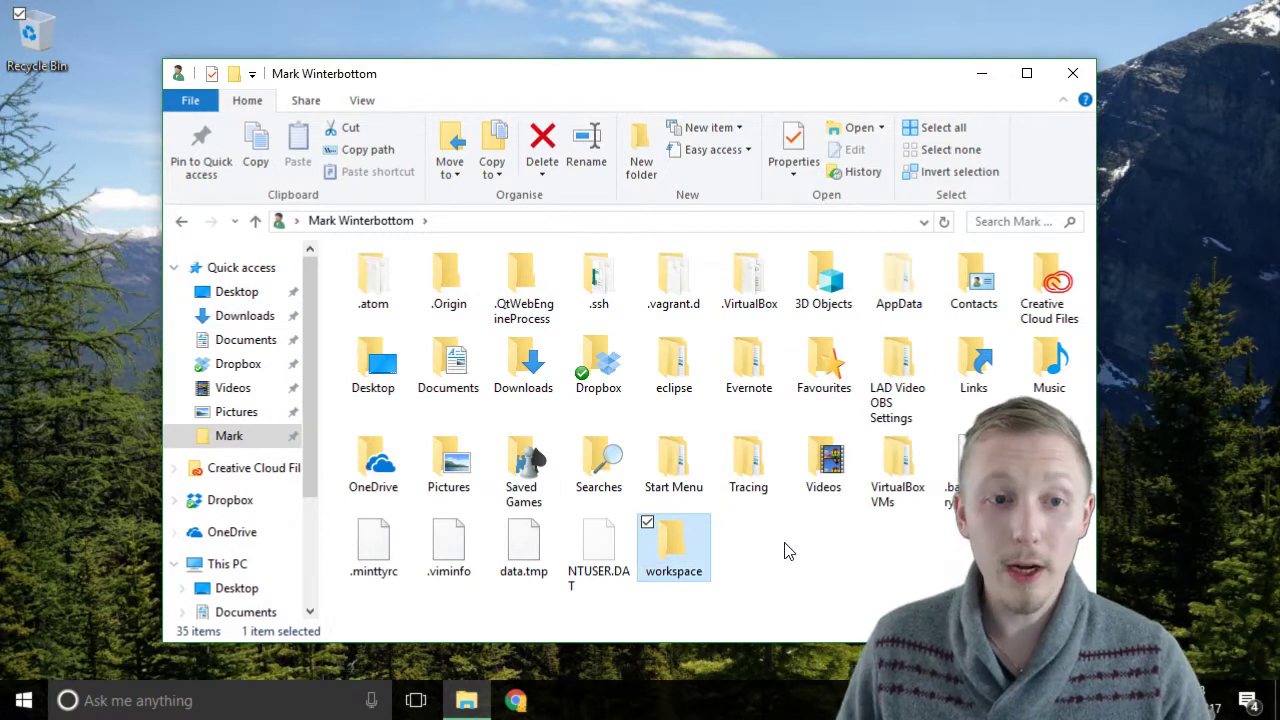
pyautogui.click(789, 550)
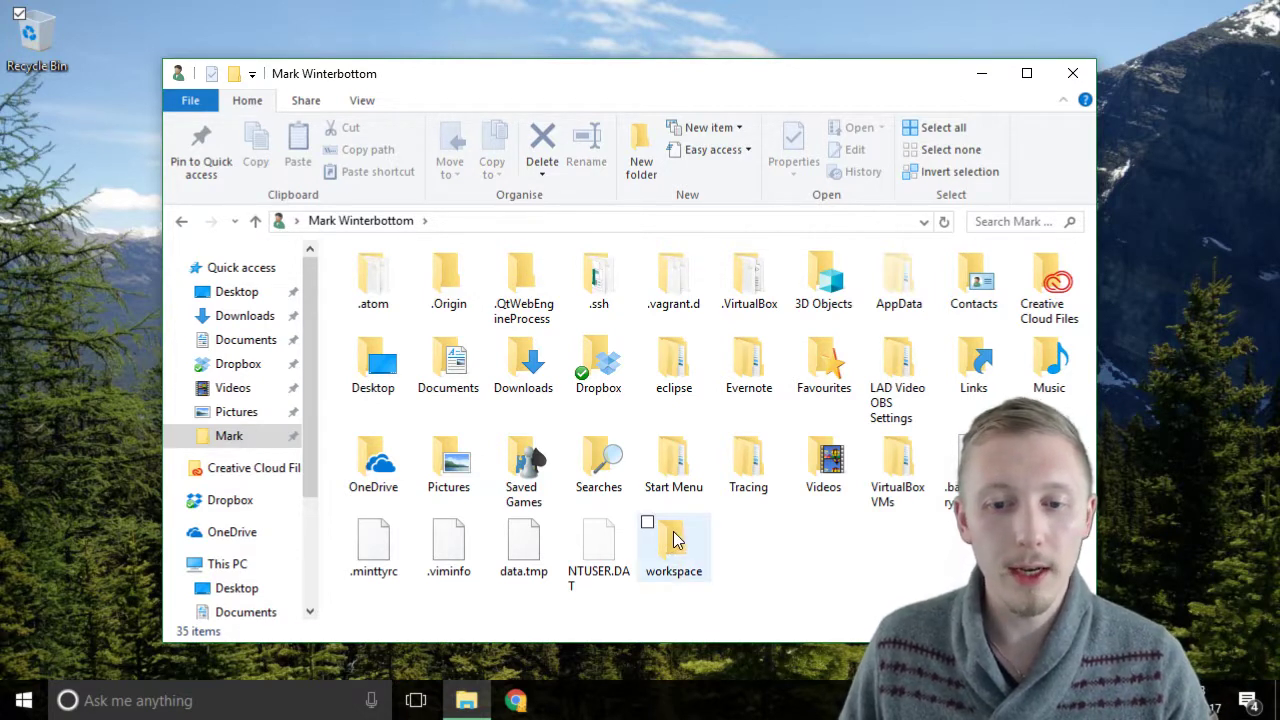
pyautogui.click(673, 540)
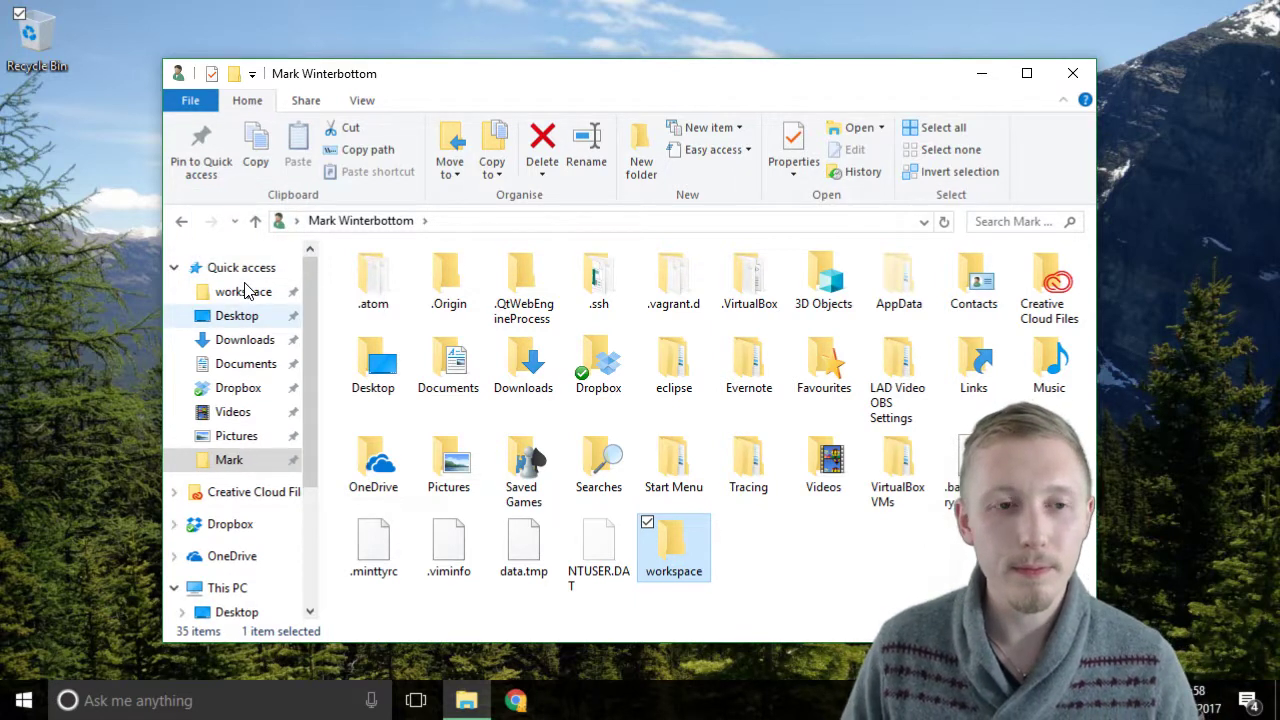
pyautogui.click(813, 565)
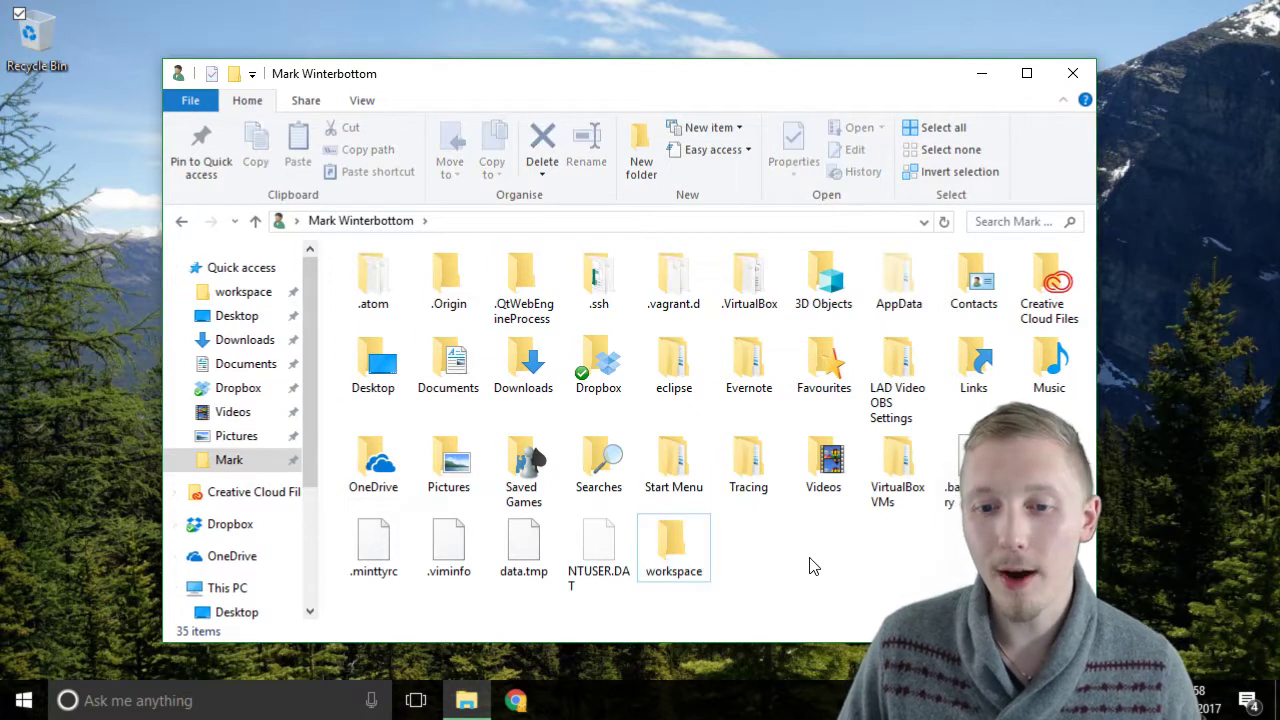
pyautogui.moveTo(743, 550)
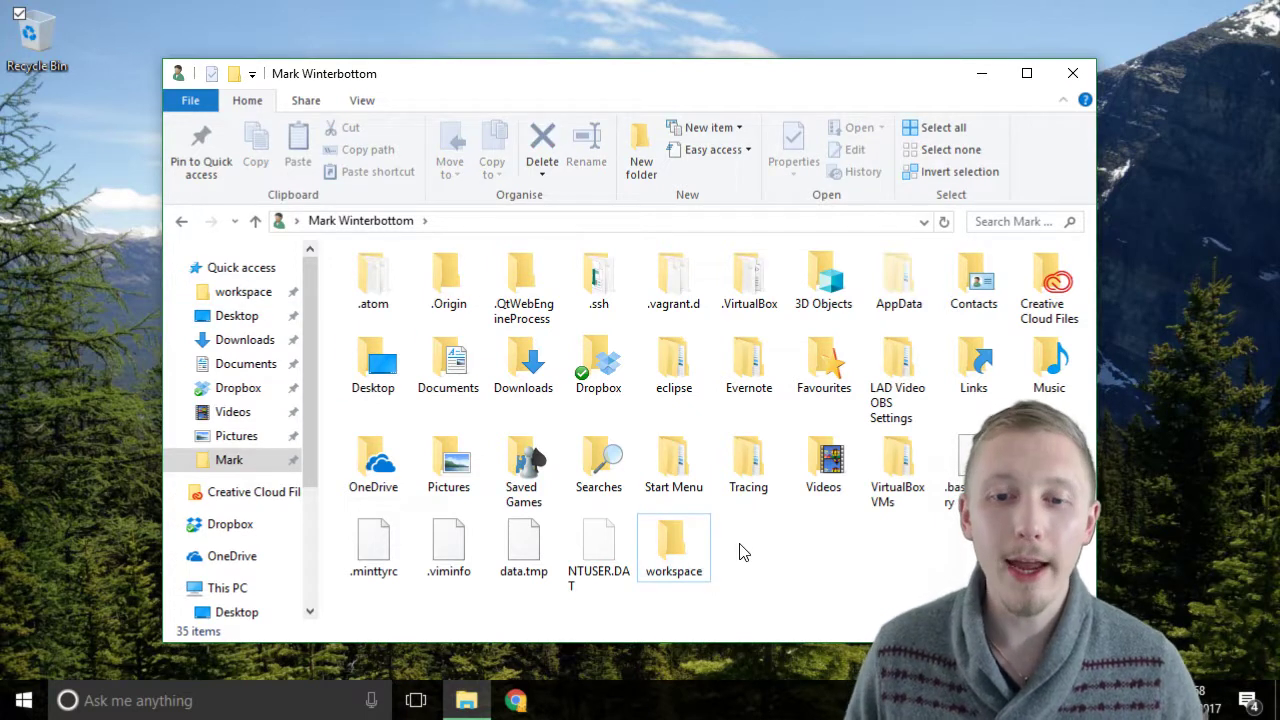
pyautogui.moveTo(687, 557)
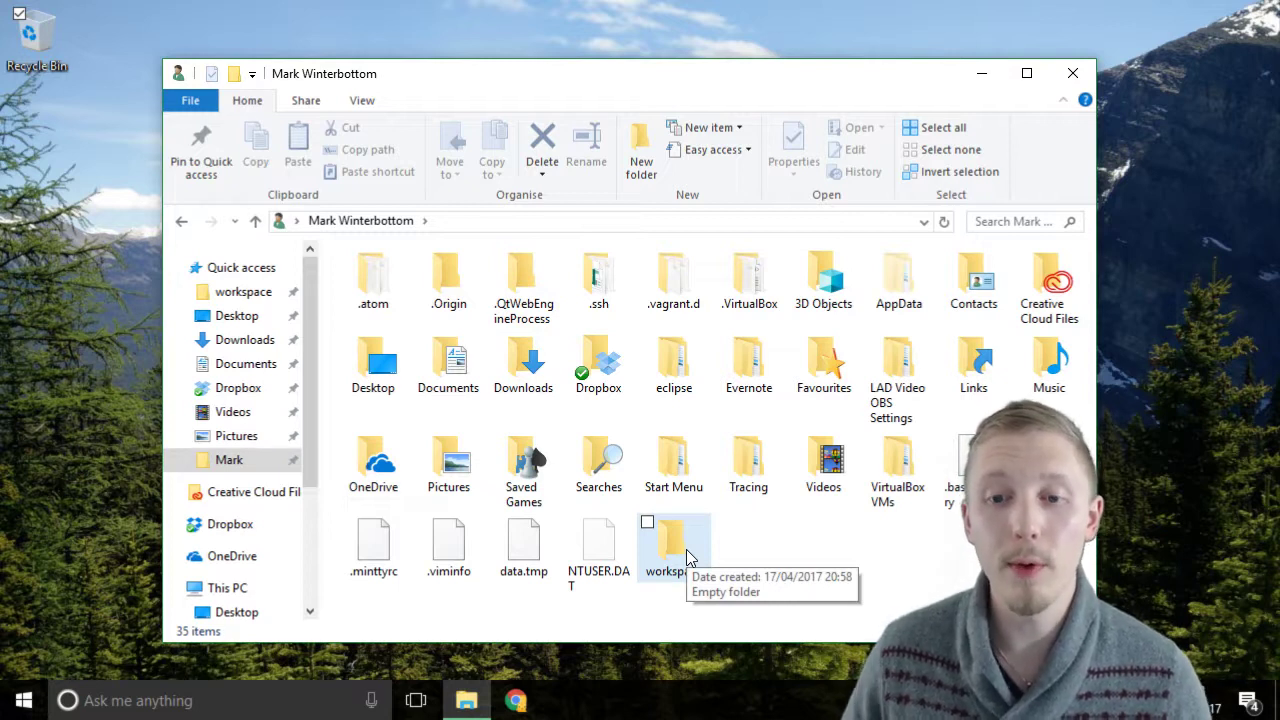
# Inside workspace, create a new folder named 'profiles-rest-api'.
pyautogui.doubleClick(673, 540)
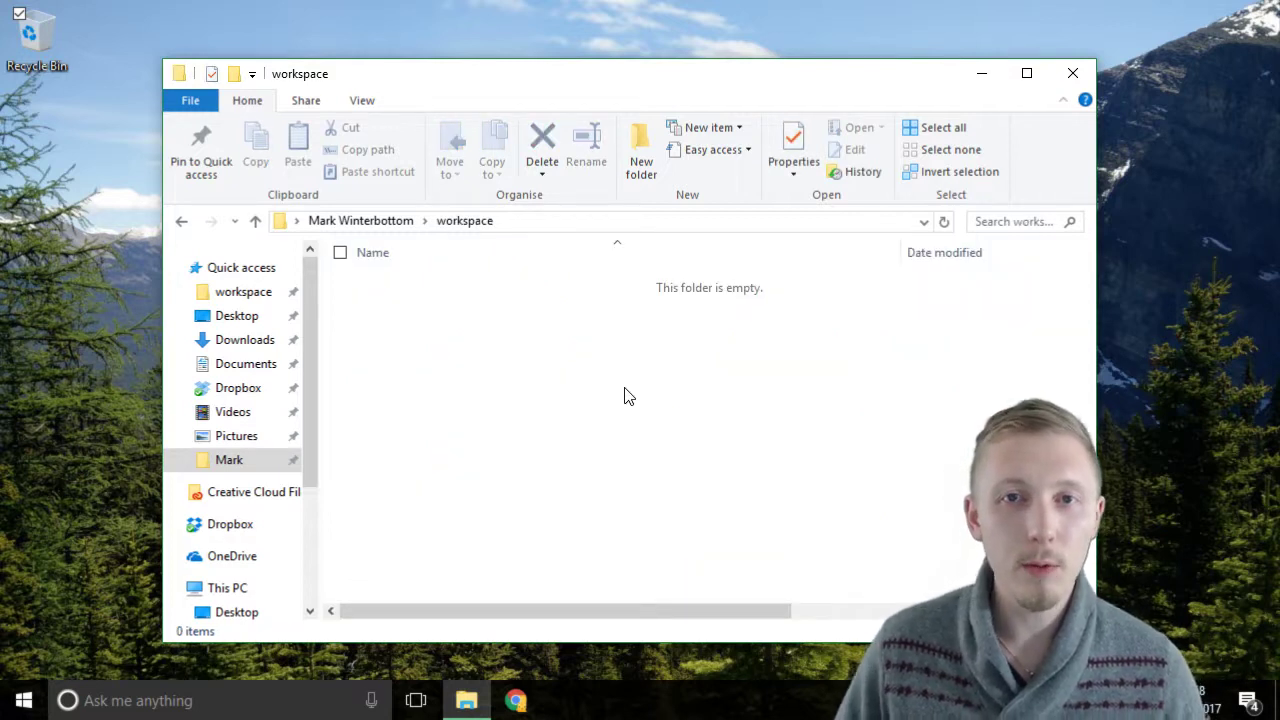
pyautogui.rightClick(629, 396)
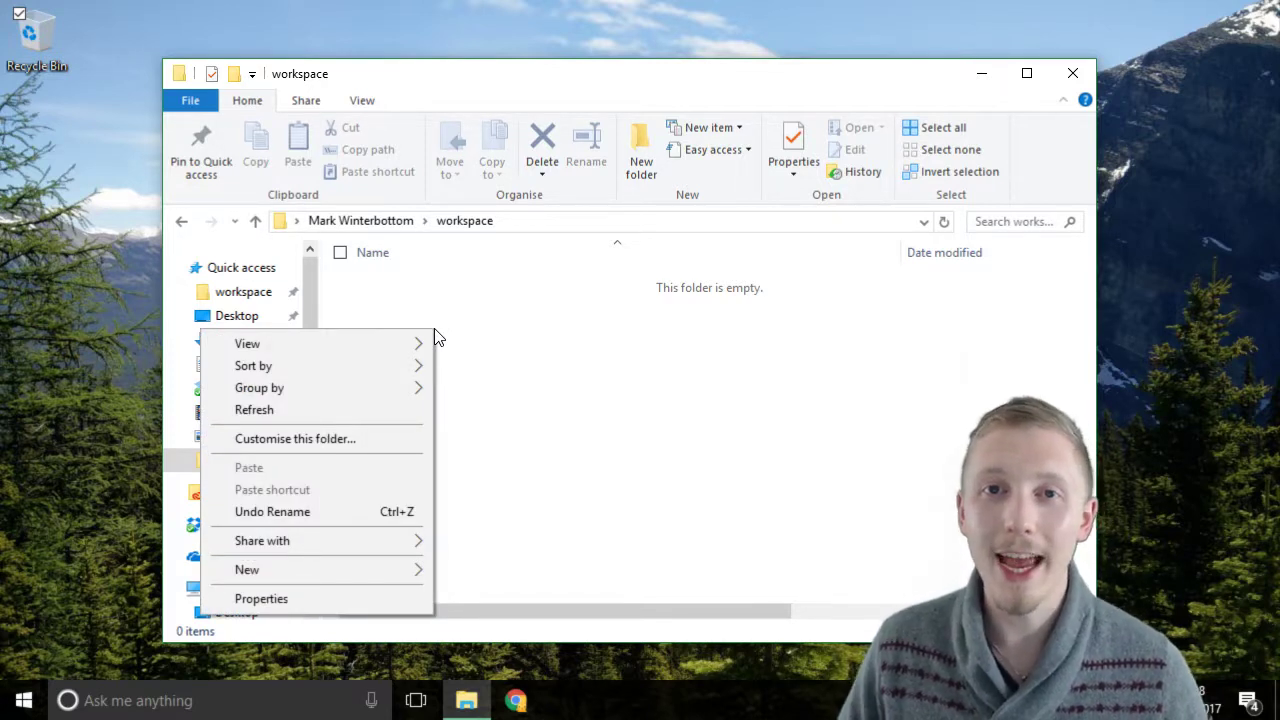
pyautogui.click(245, 569)
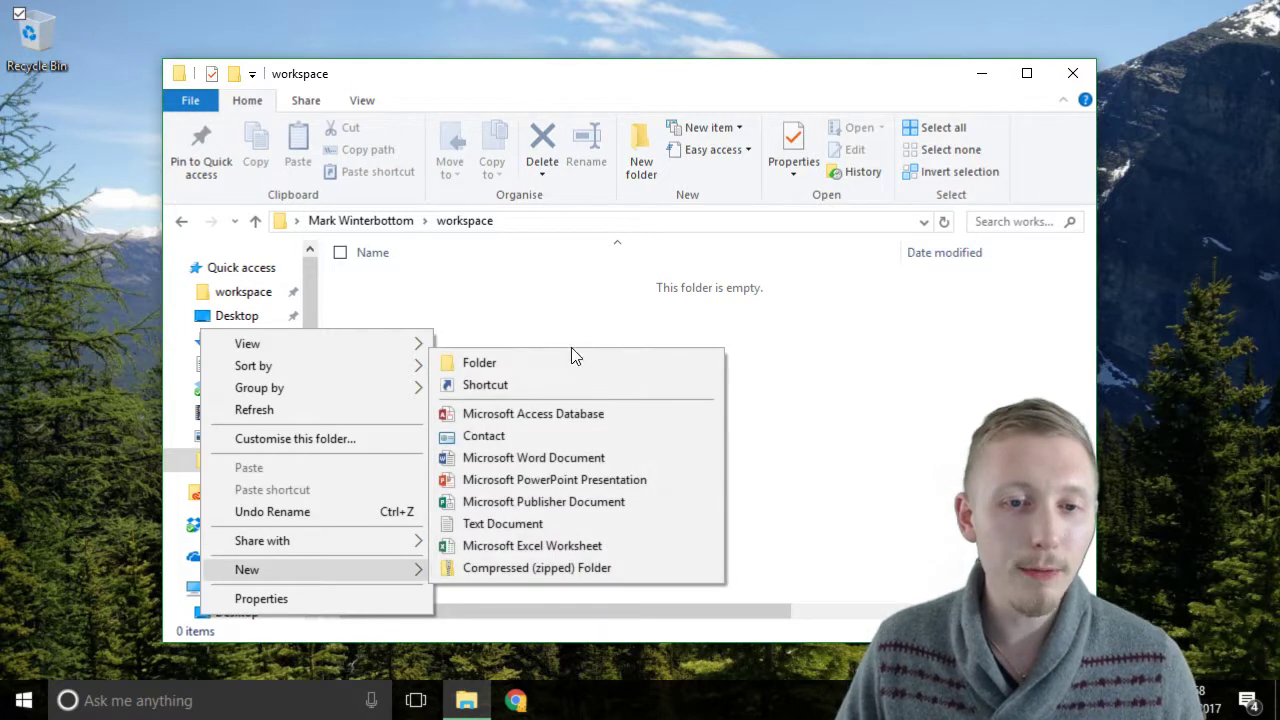
pyautogui.click(477, 362)
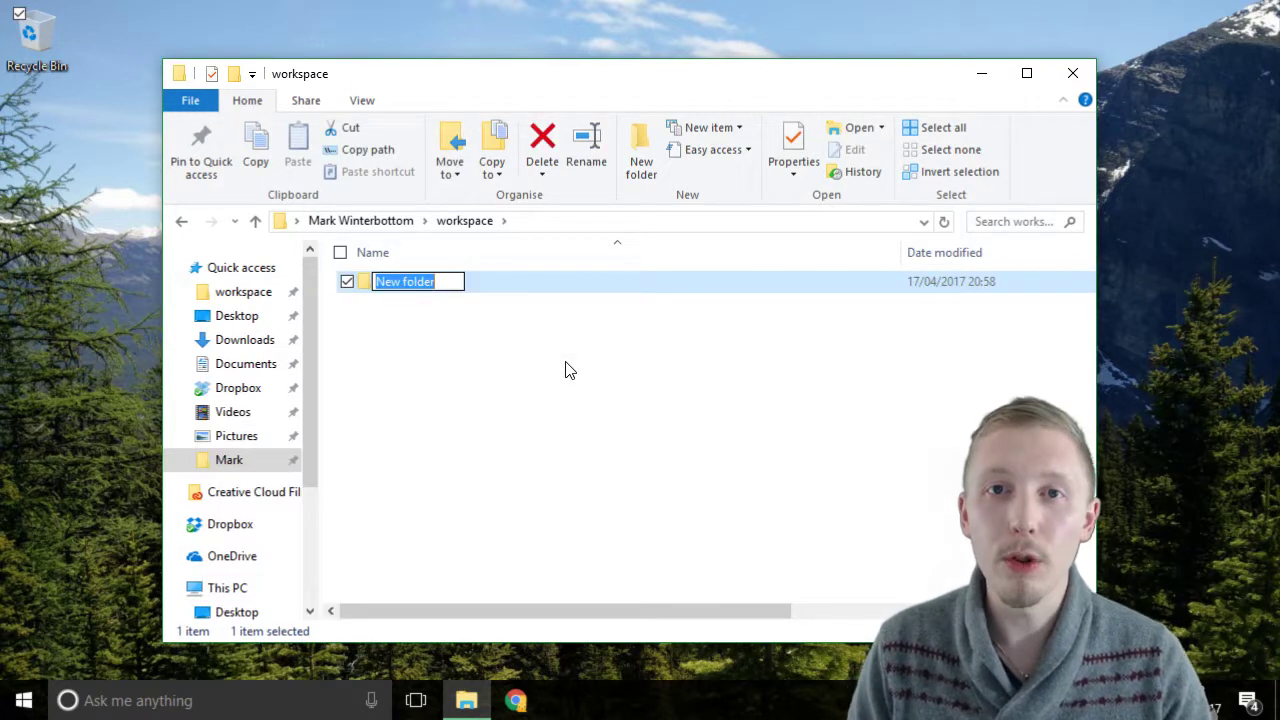
pyautogui.write('profiles-rest-api')
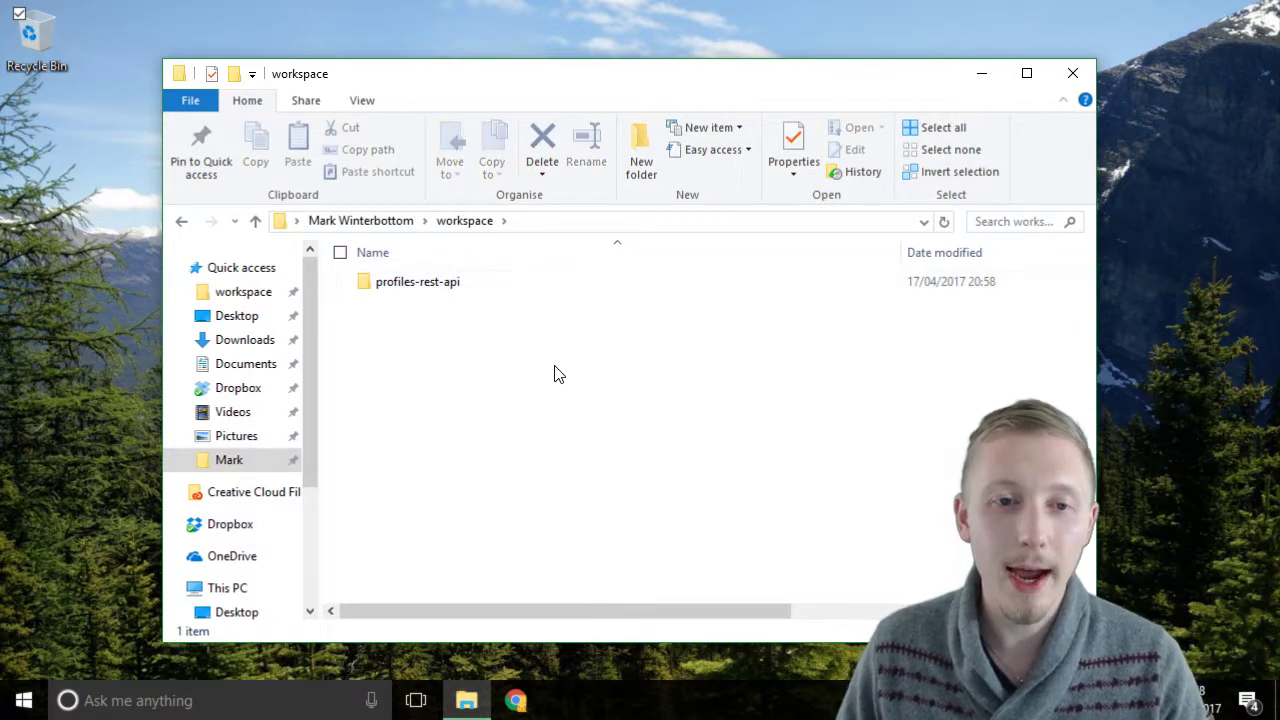
pyautogui.moveTo(543, 376)
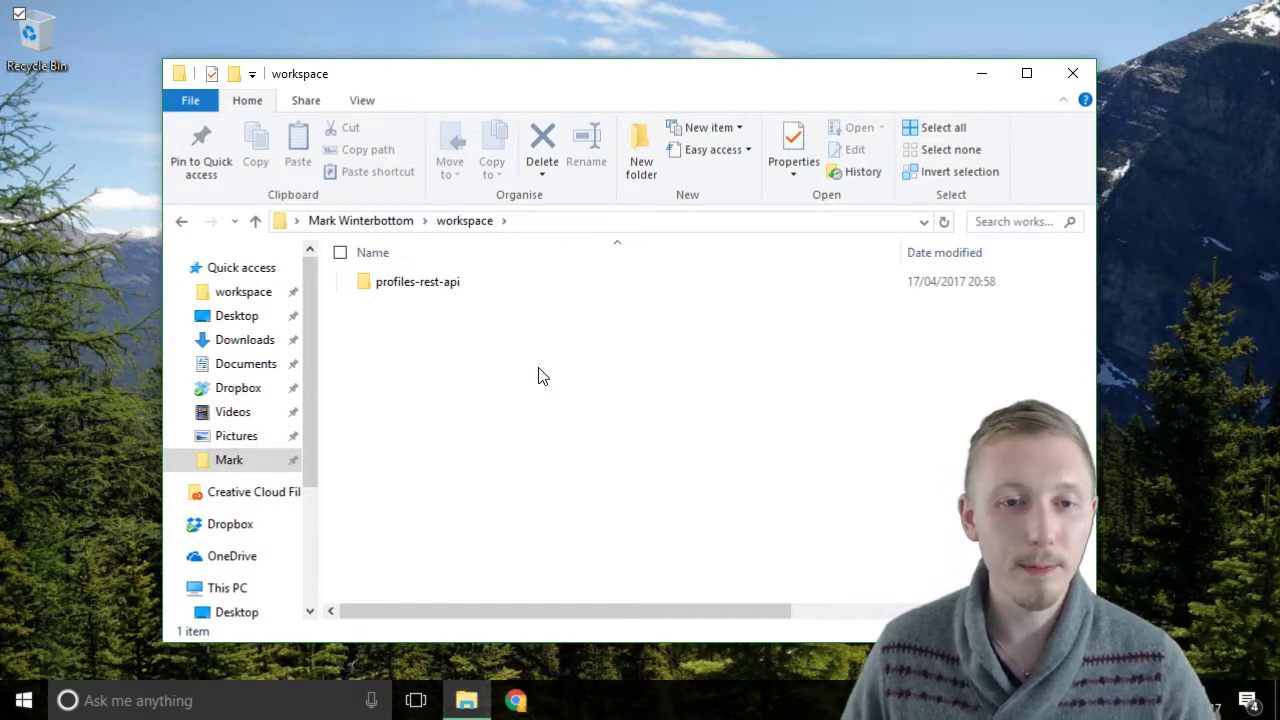
pyautogui.moveTo(437, 352)
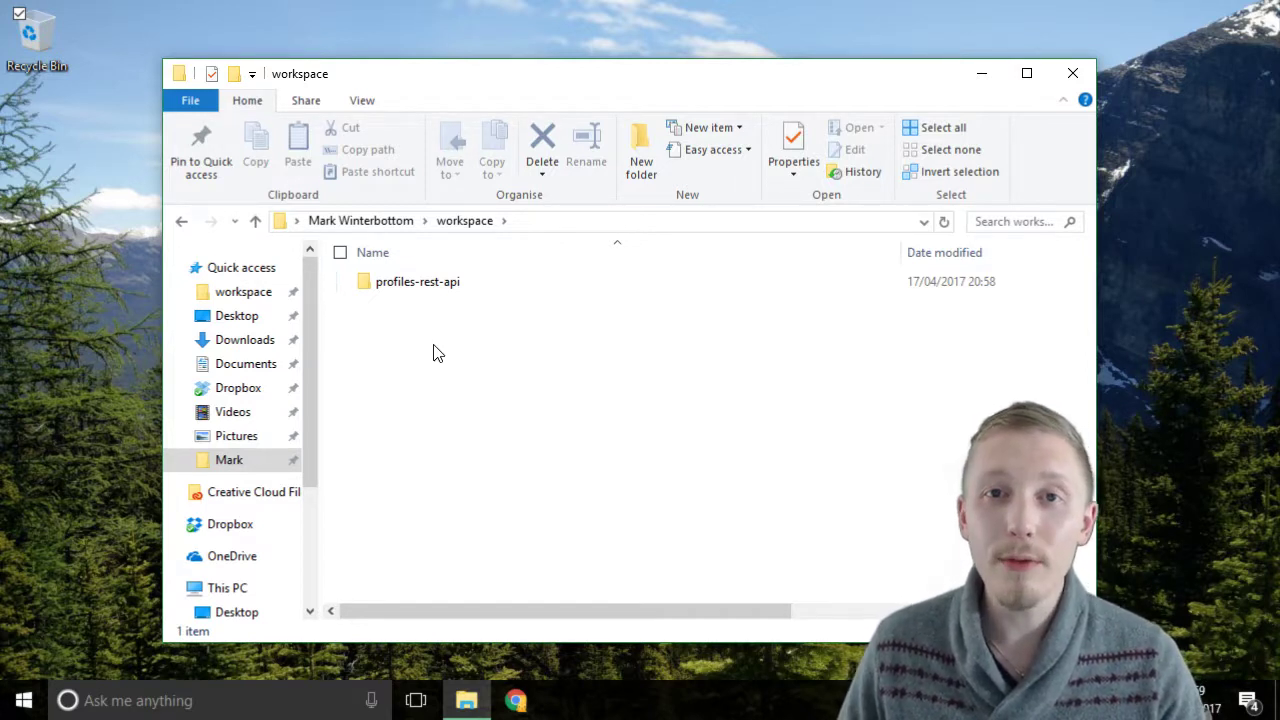
pyautogui.moveTo(470, 394)
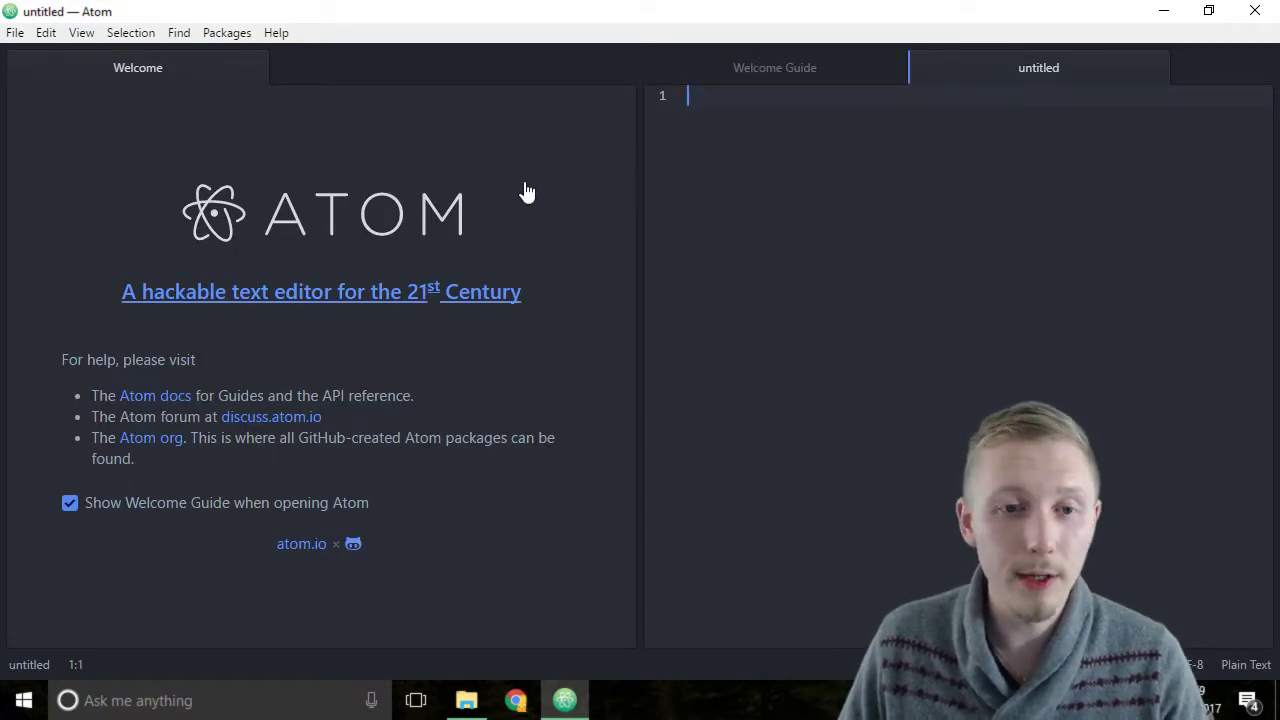
pyautogui.moveTo(410, 141)
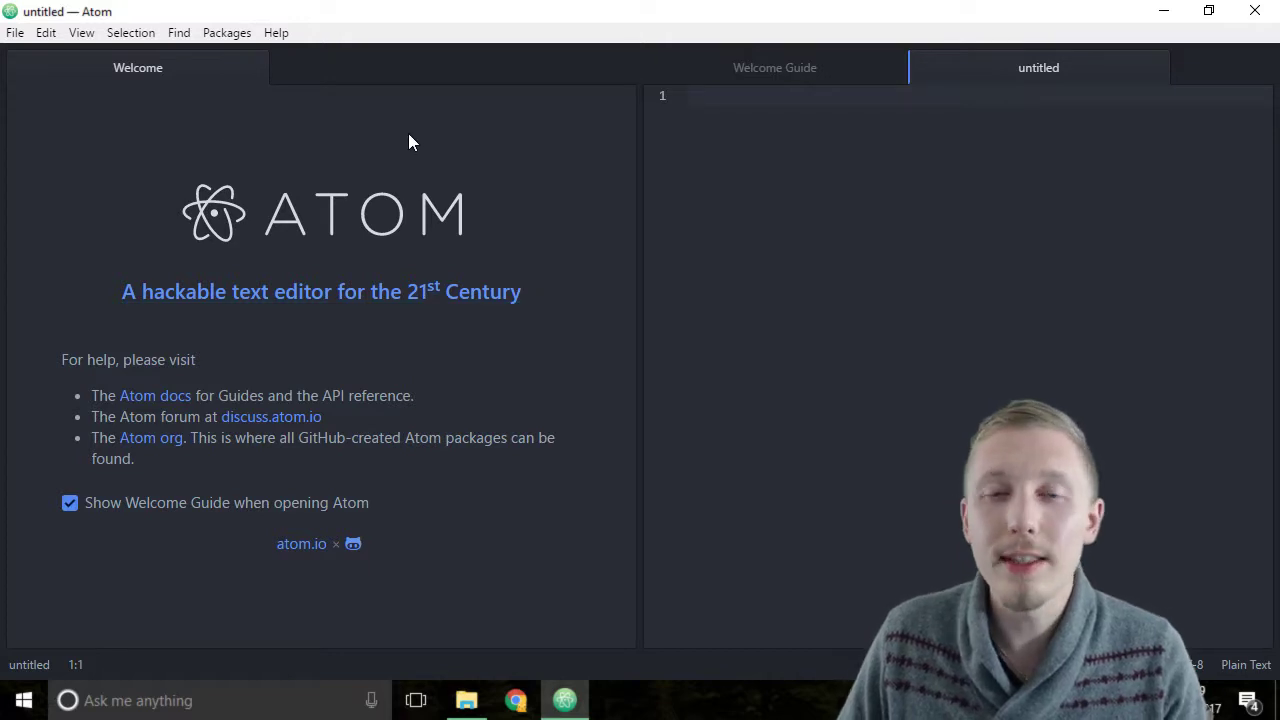
pyautogui.moveTo(247, 67)
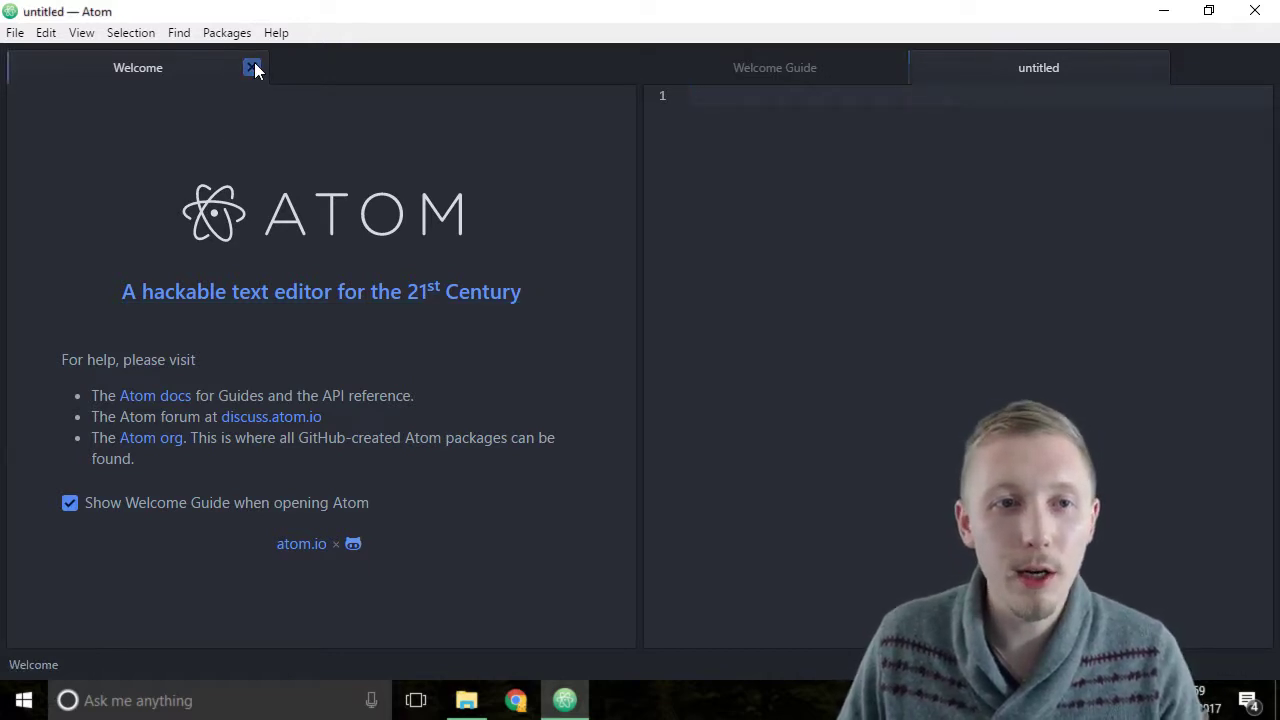
# Close Atom's Welcome page tab.
pyautogui.click(244, 68)
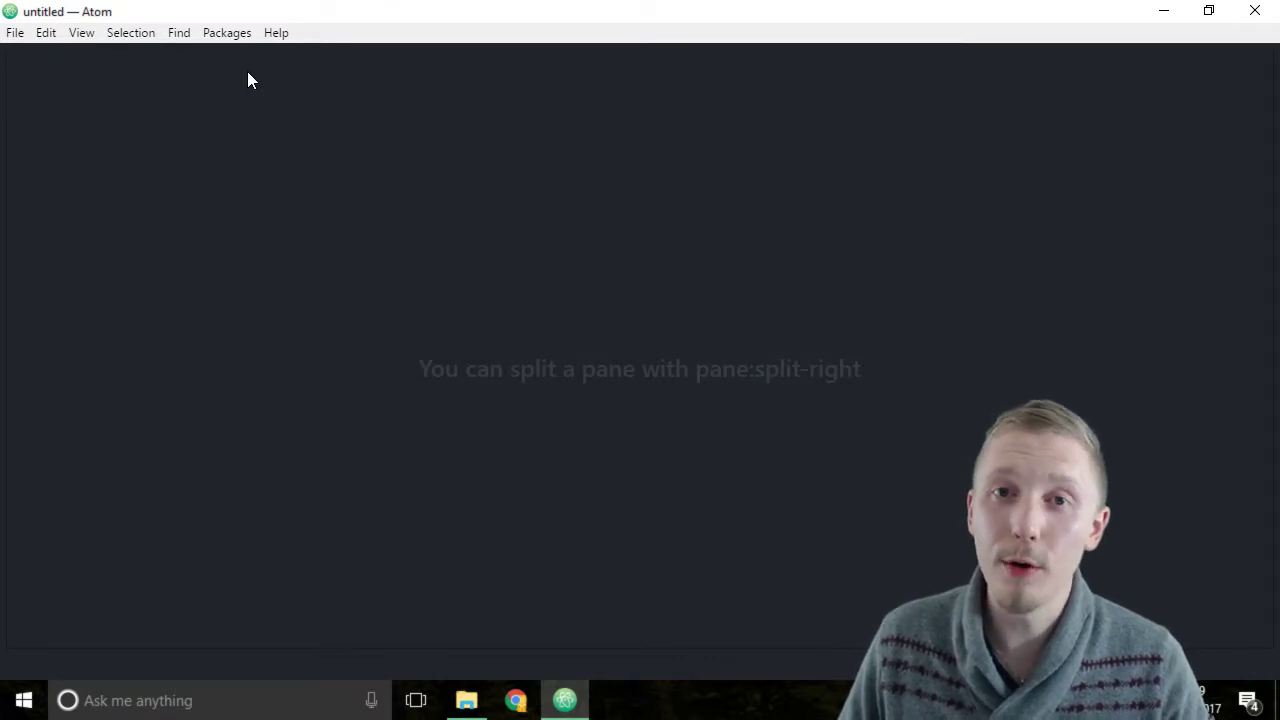
pyautogui.moveTo(27, 54)
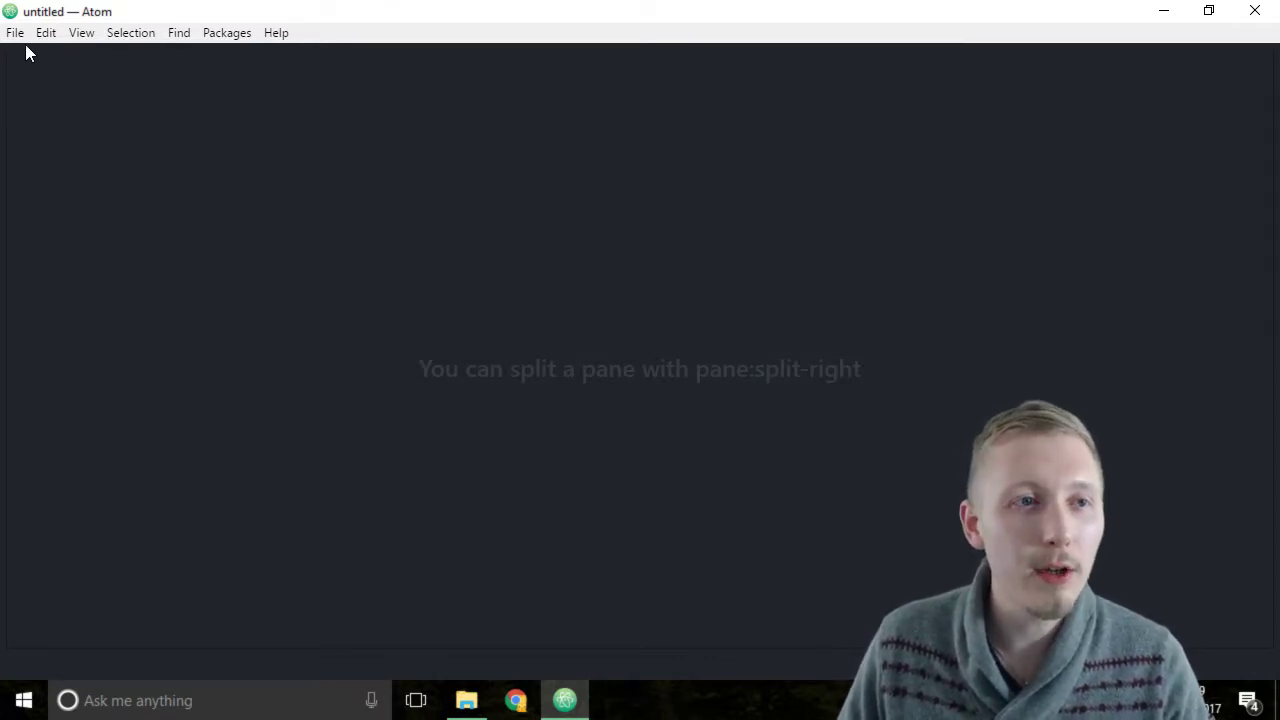
pyautogui.moveTo(128, 164)
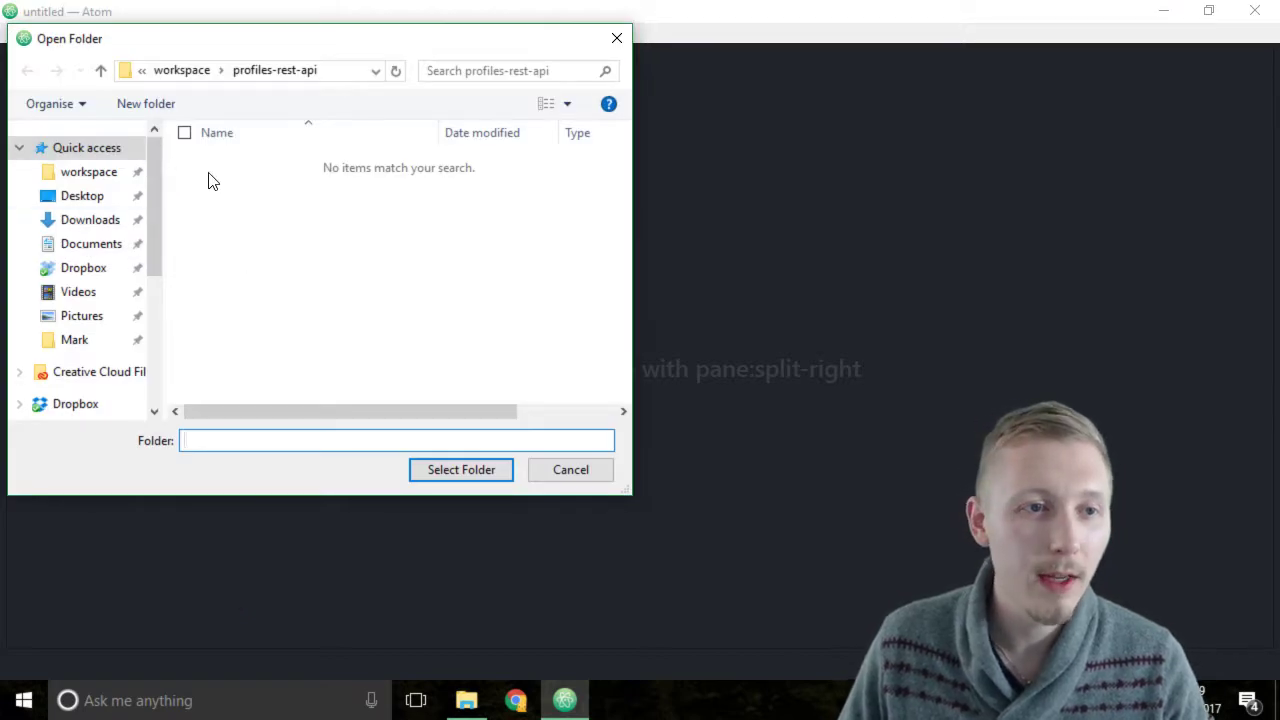
pyautogui.moveTo(113, 171)
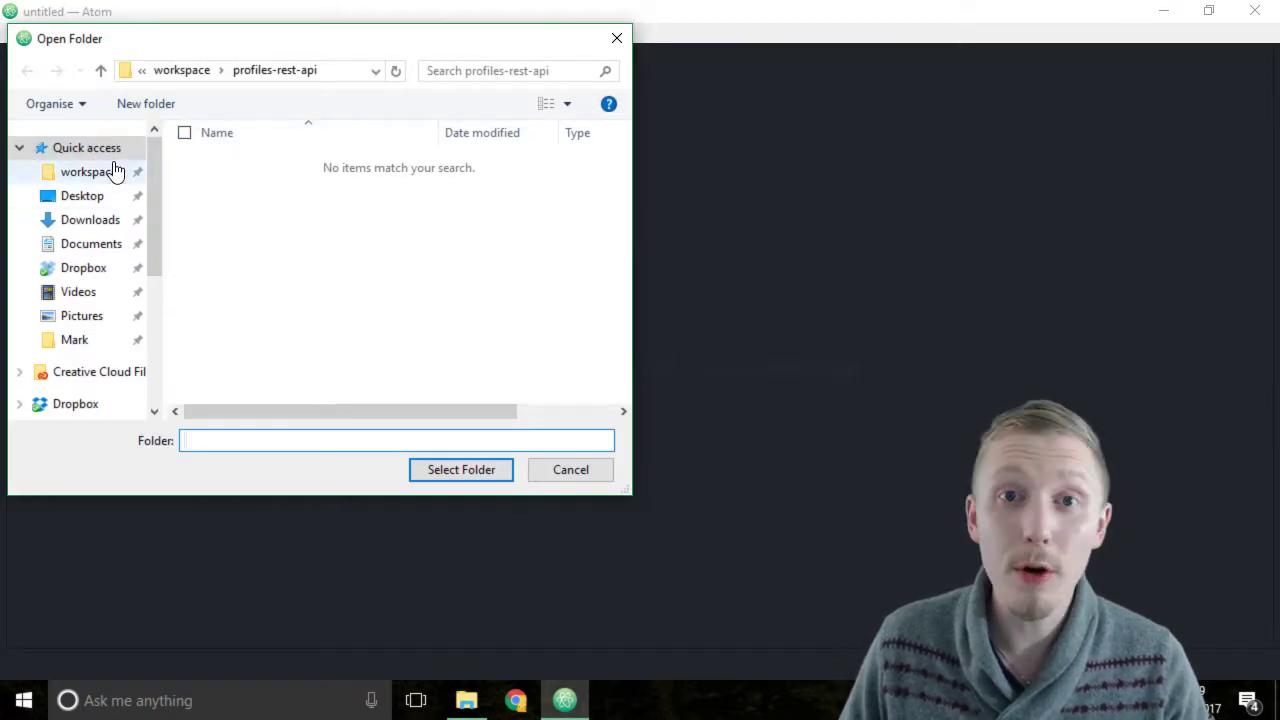
# Select workspace\profiles-rest-api as Atom's project folder.
pyautogui.click(88, 171)
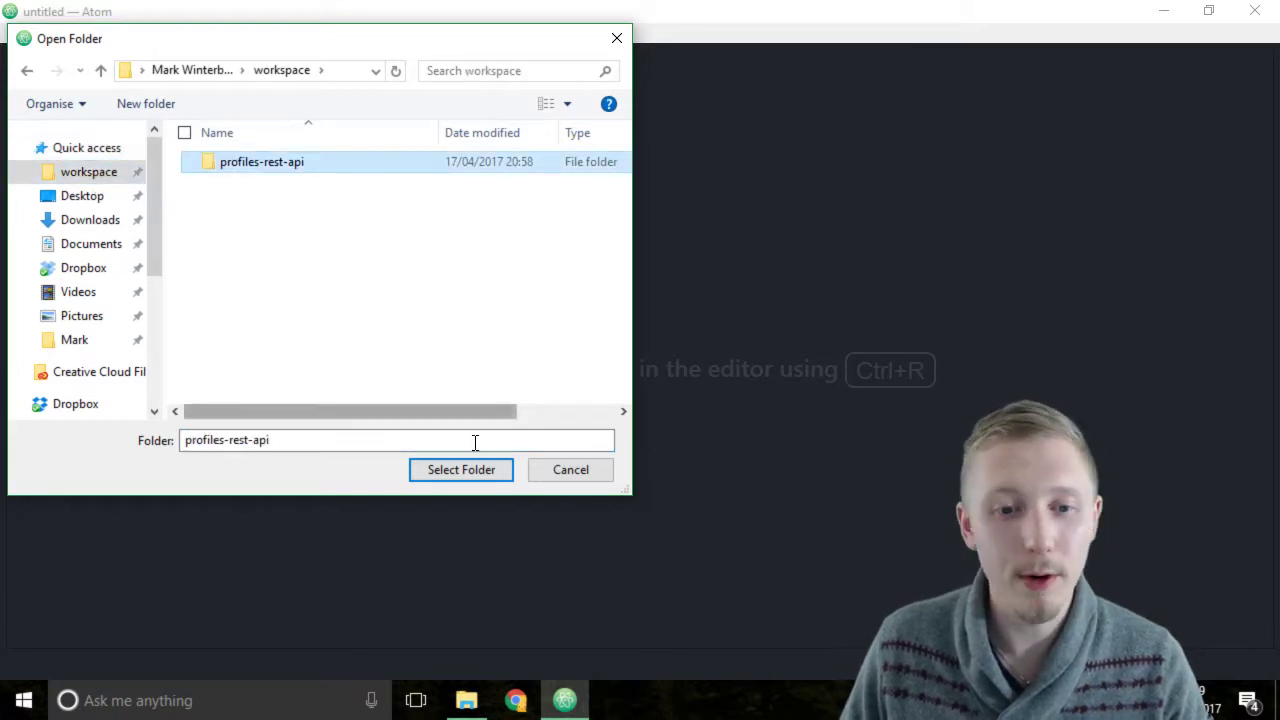
pyautogui.click(461, 470)
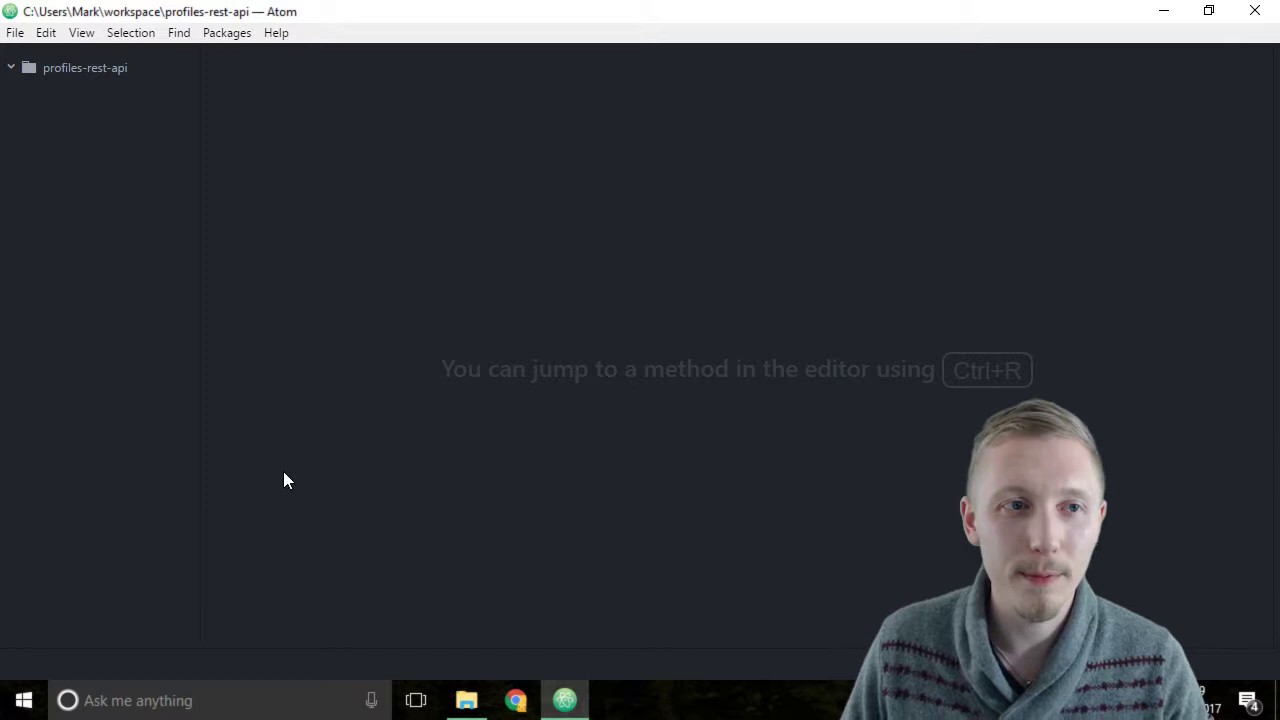
pyautogui.moveTo(199, 374)
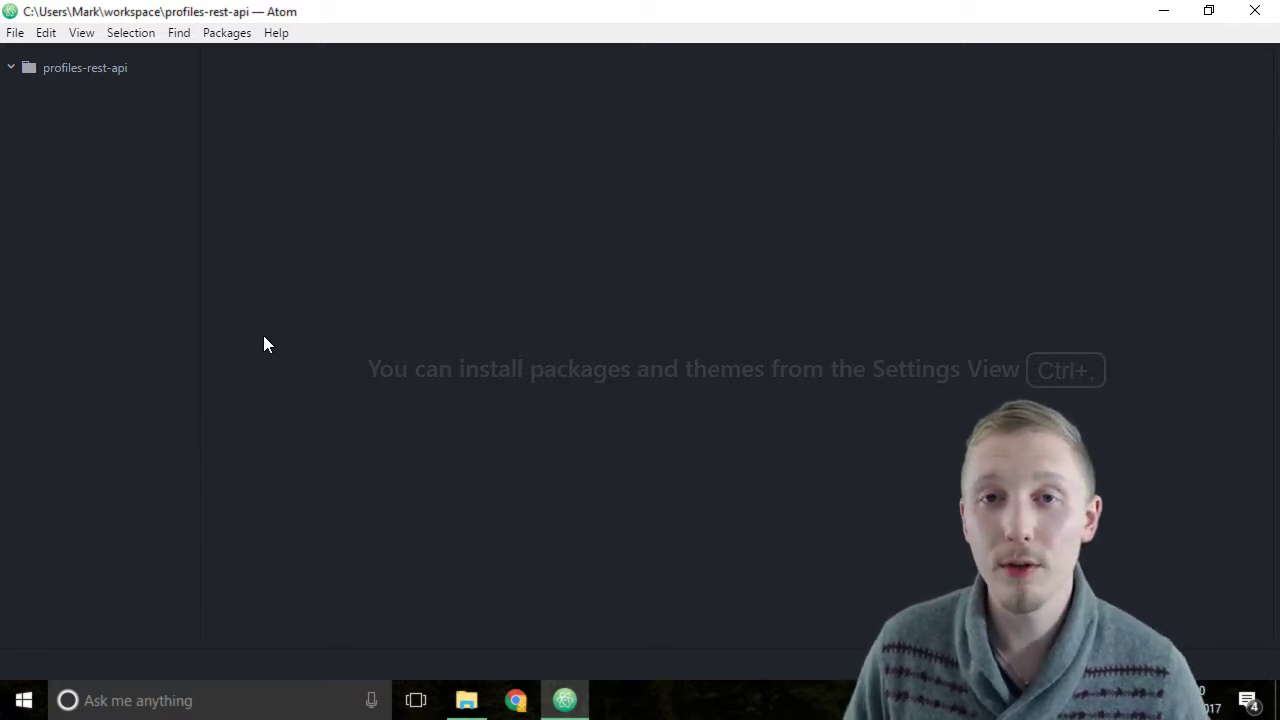
pyautogui.moveTo(119, 121)
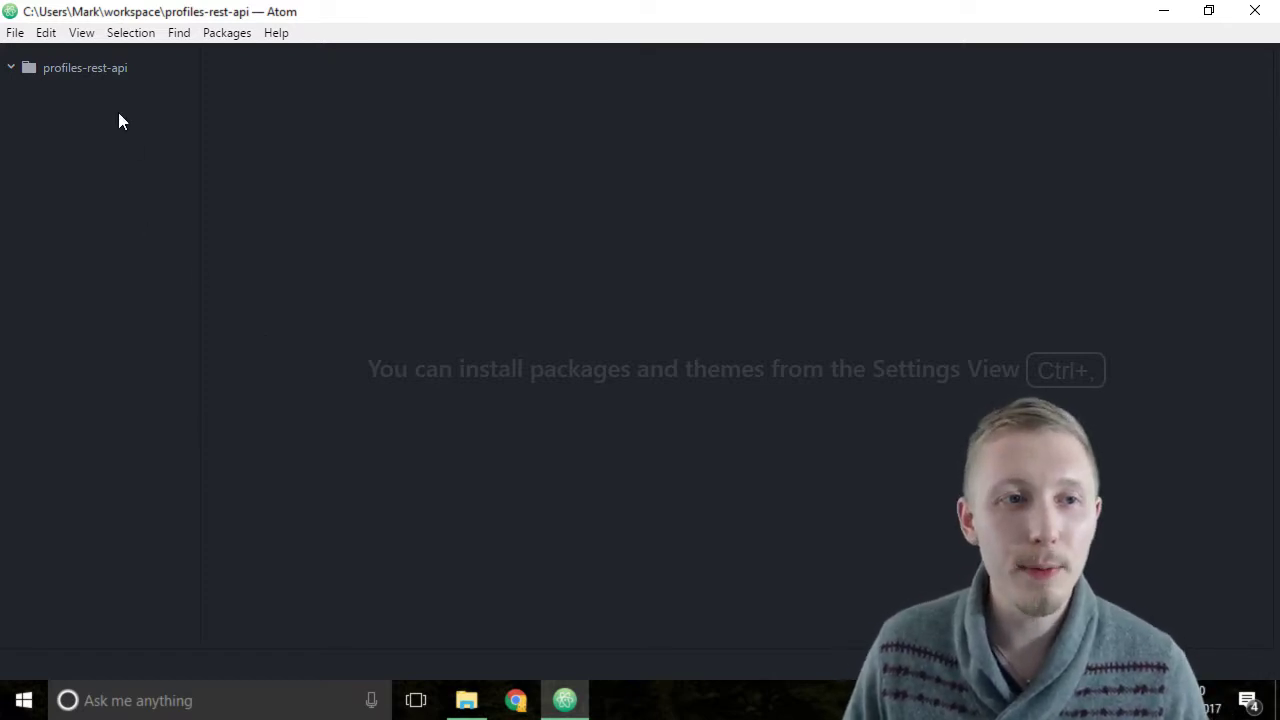
pyautogui.moveTo(80, 175)
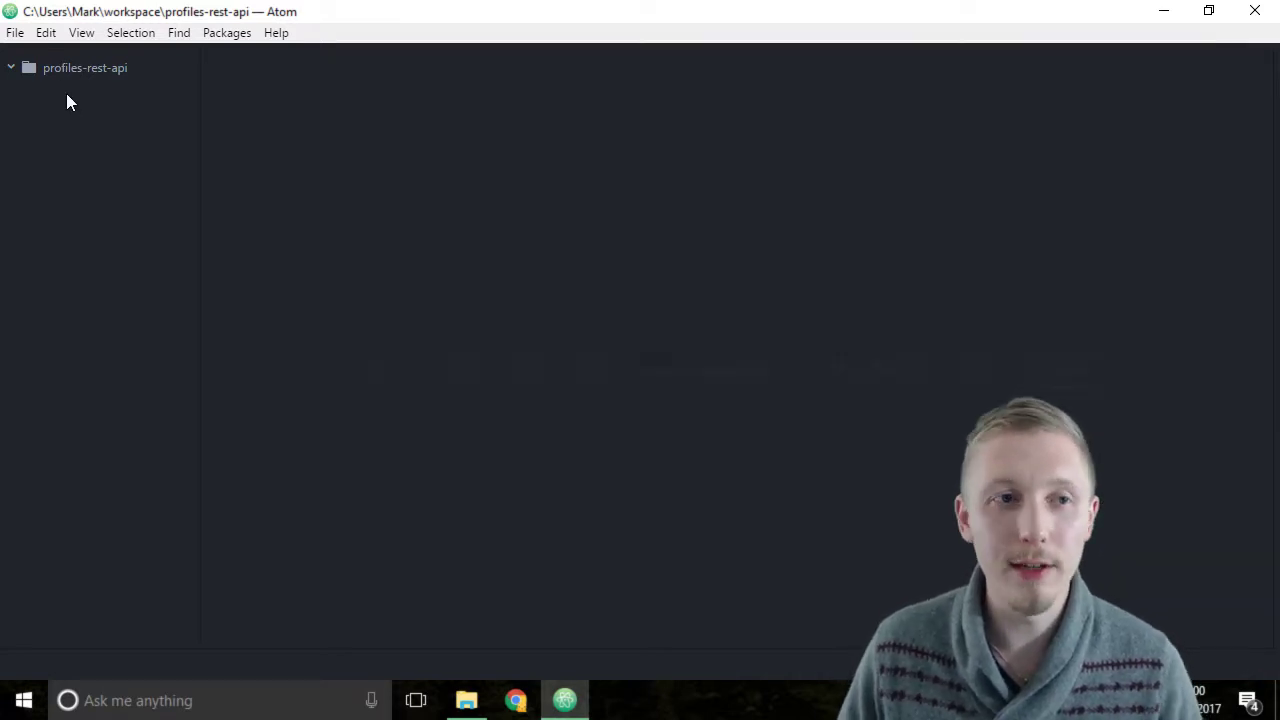
# Show the context menu for the profiles-rest-api folder in the tree view.
pyautogui.rightClick(83, 71)
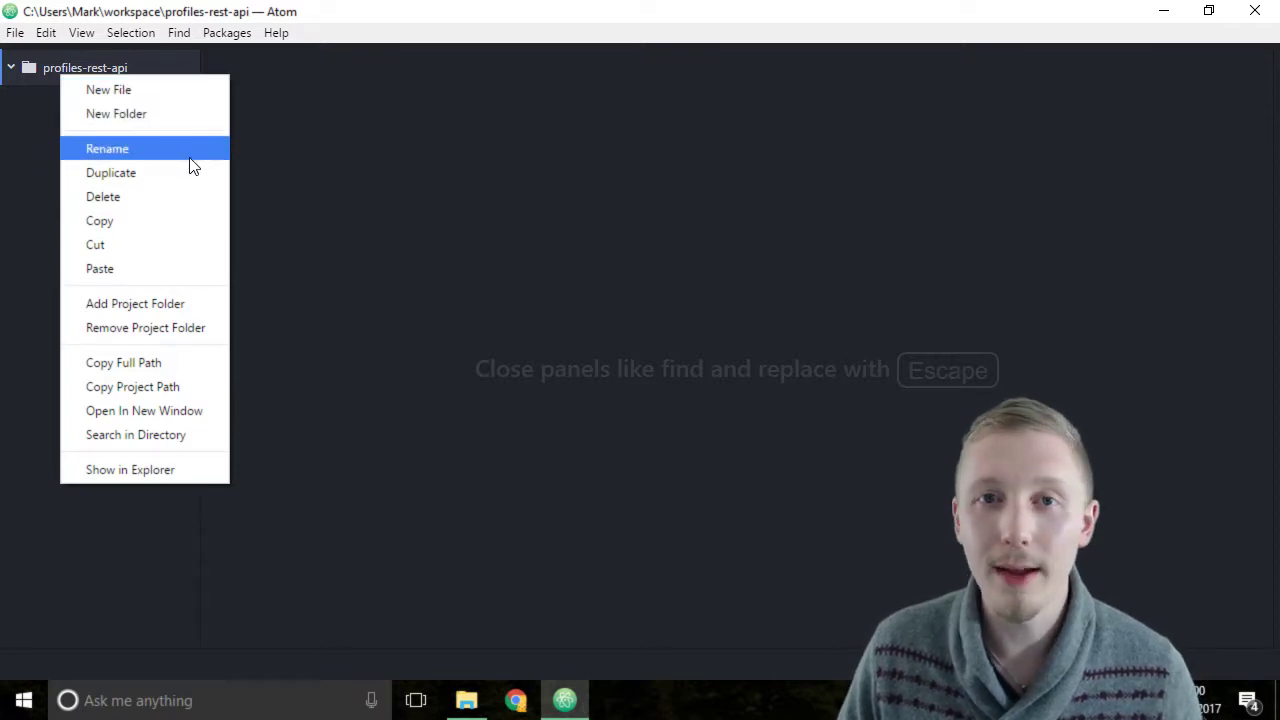
pyautogui.moveTo(253, 305)
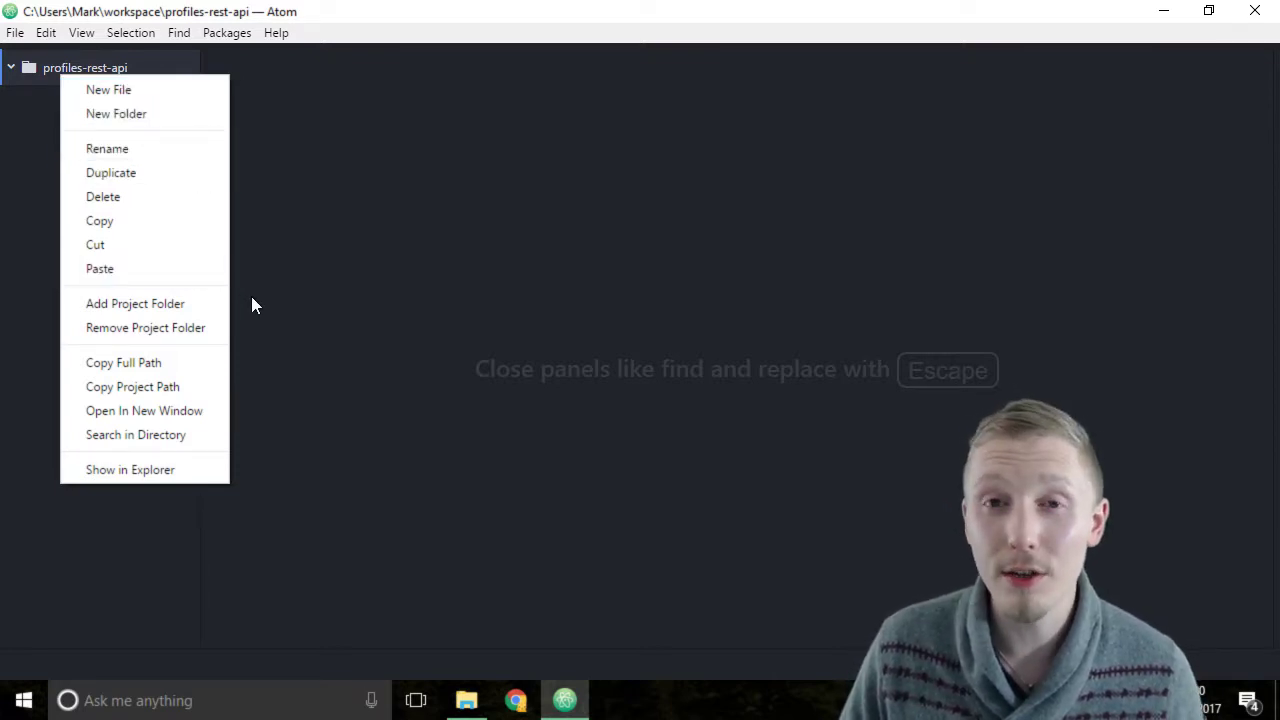
pyautogui.moveTo(472, 229)
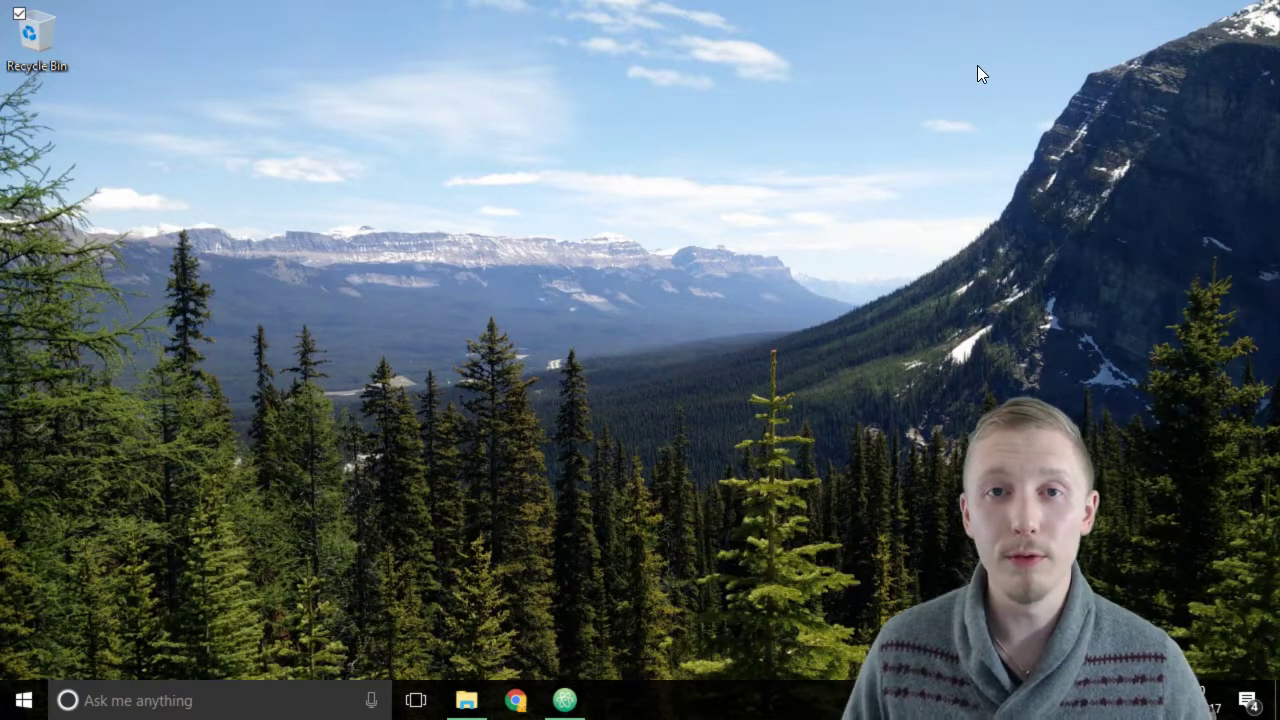
# Search the Start menu for 'bash' and launch Git Bash.
pyautogui.click(11, 700)
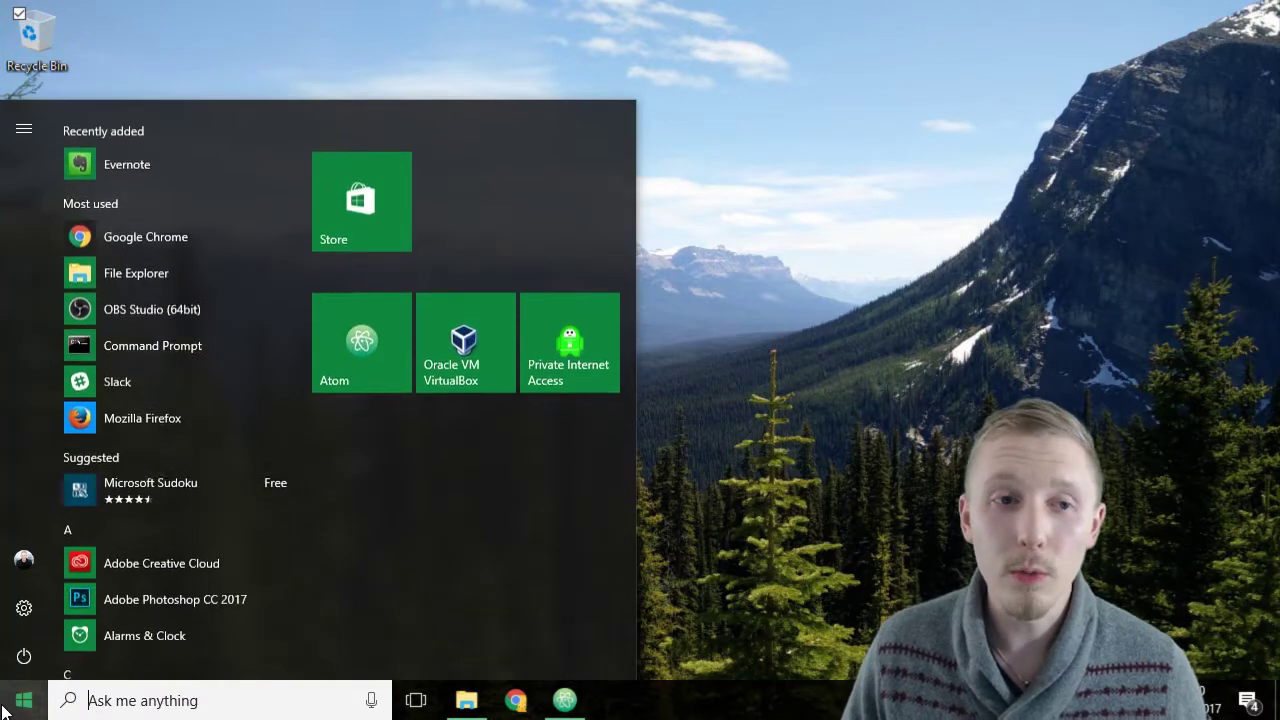
pyautogui.write('bash')
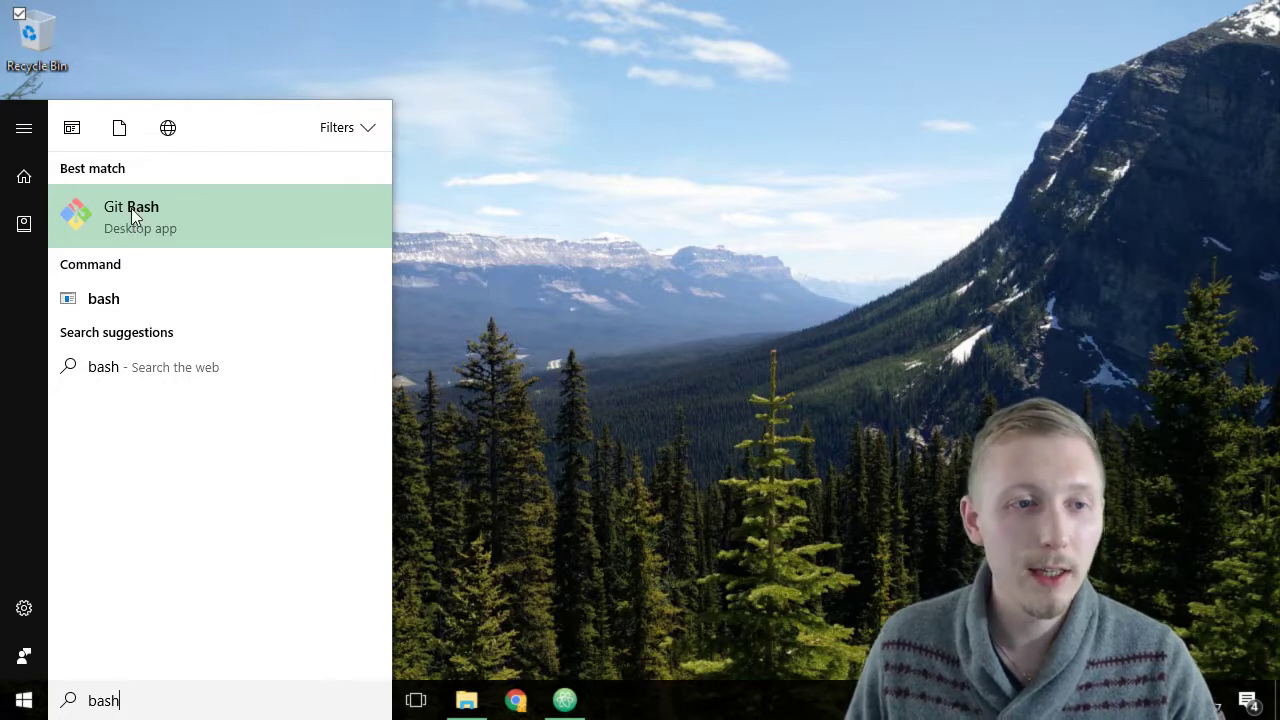
pyautogui.click(131, 206)
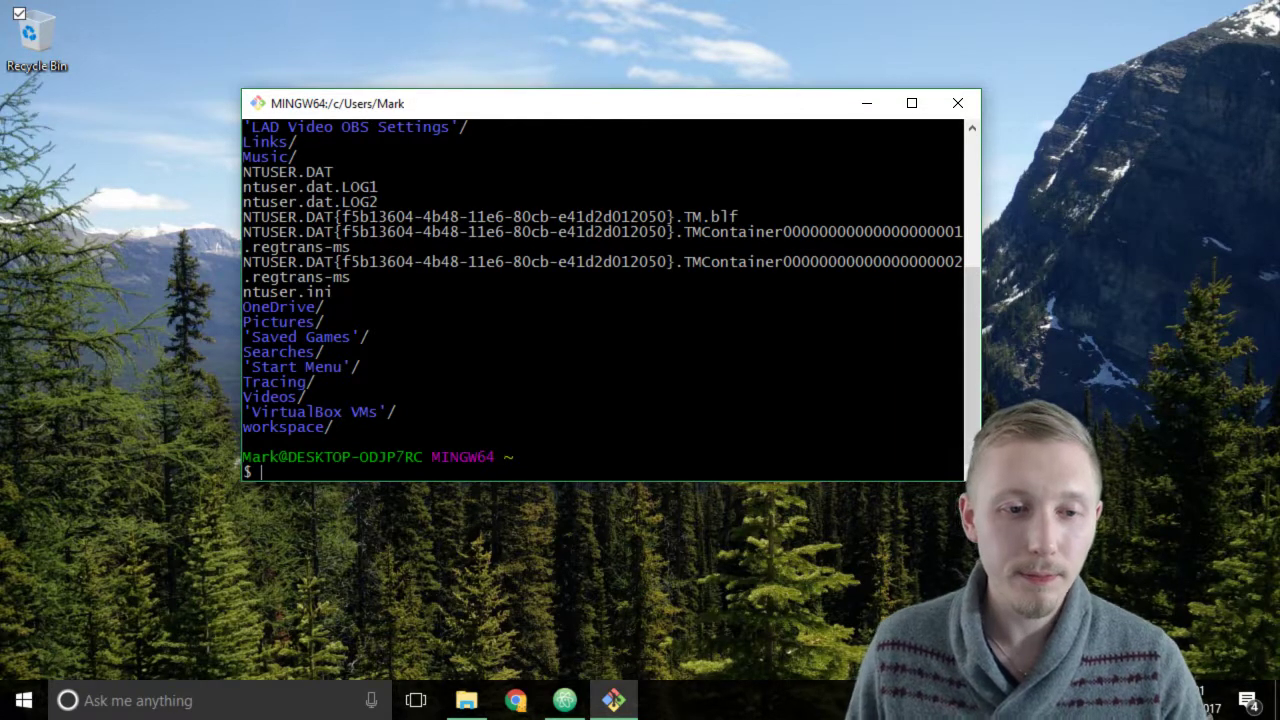
# Reposition the Git Bash window toward the top right of the desktop.
pyautogui.doubleClick(283, 427)
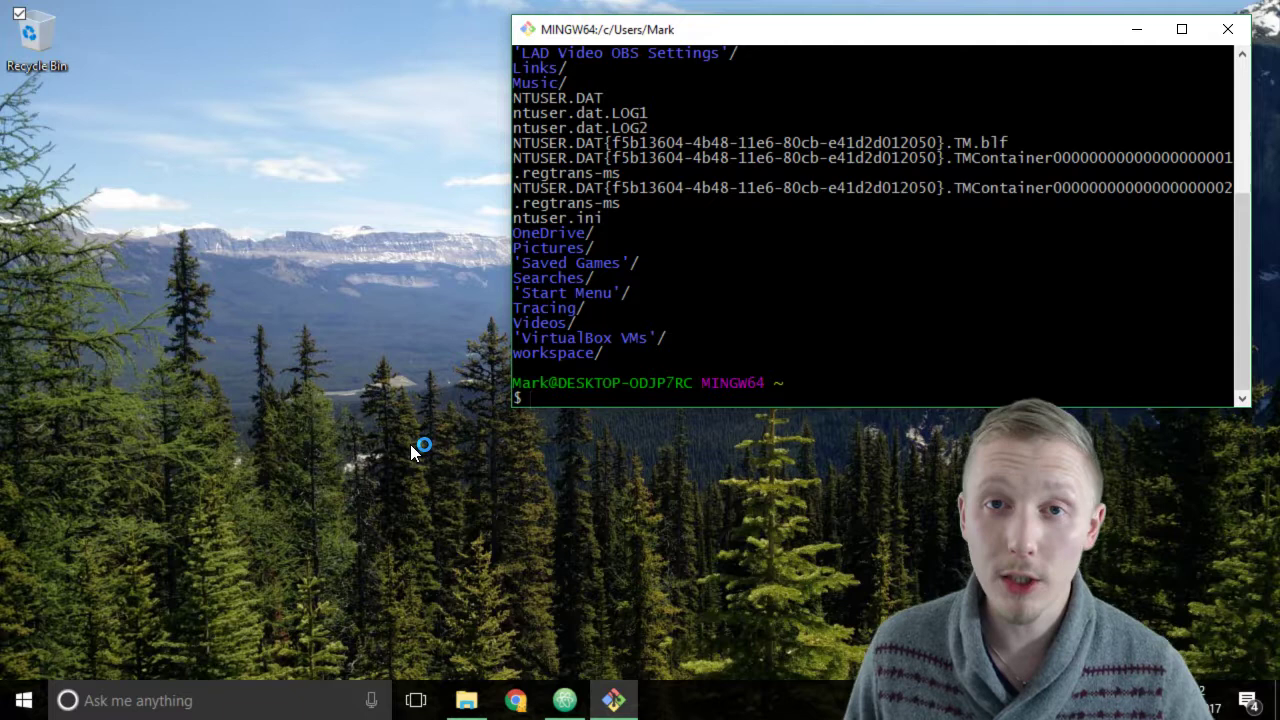
pyautogui.moveTo(452, 495)
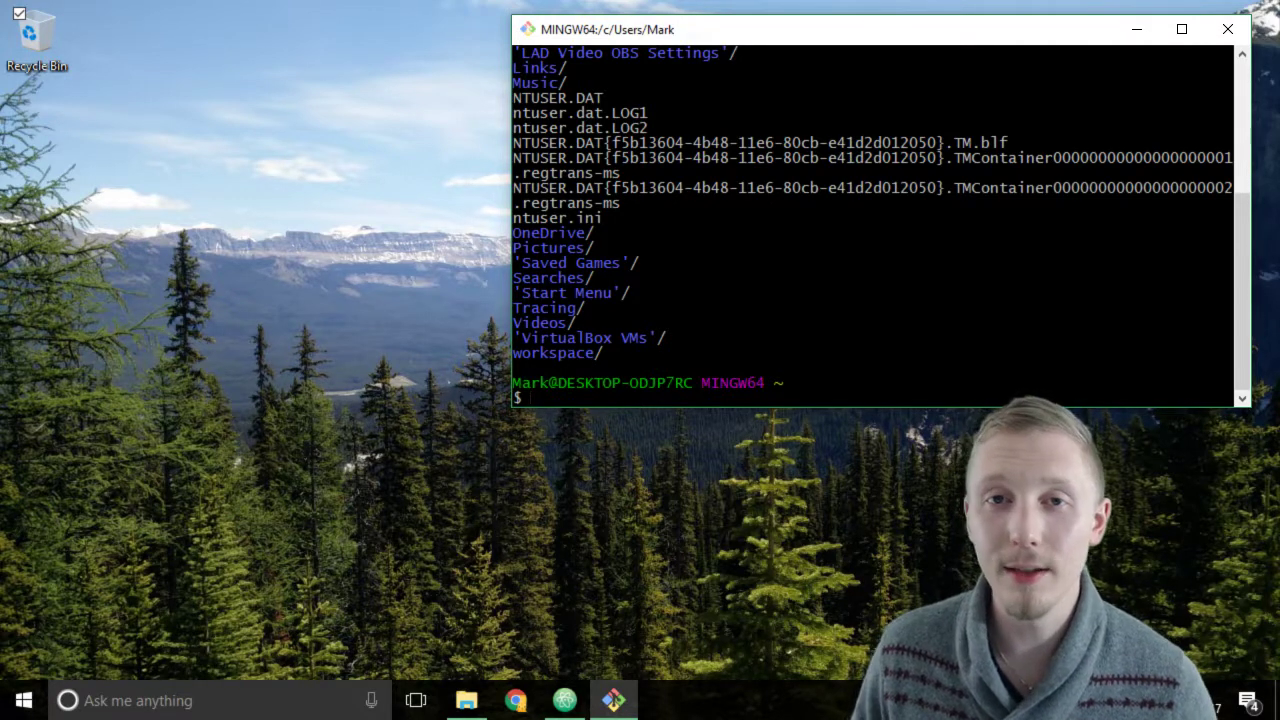
pyautogui.moveTo(604, 485)
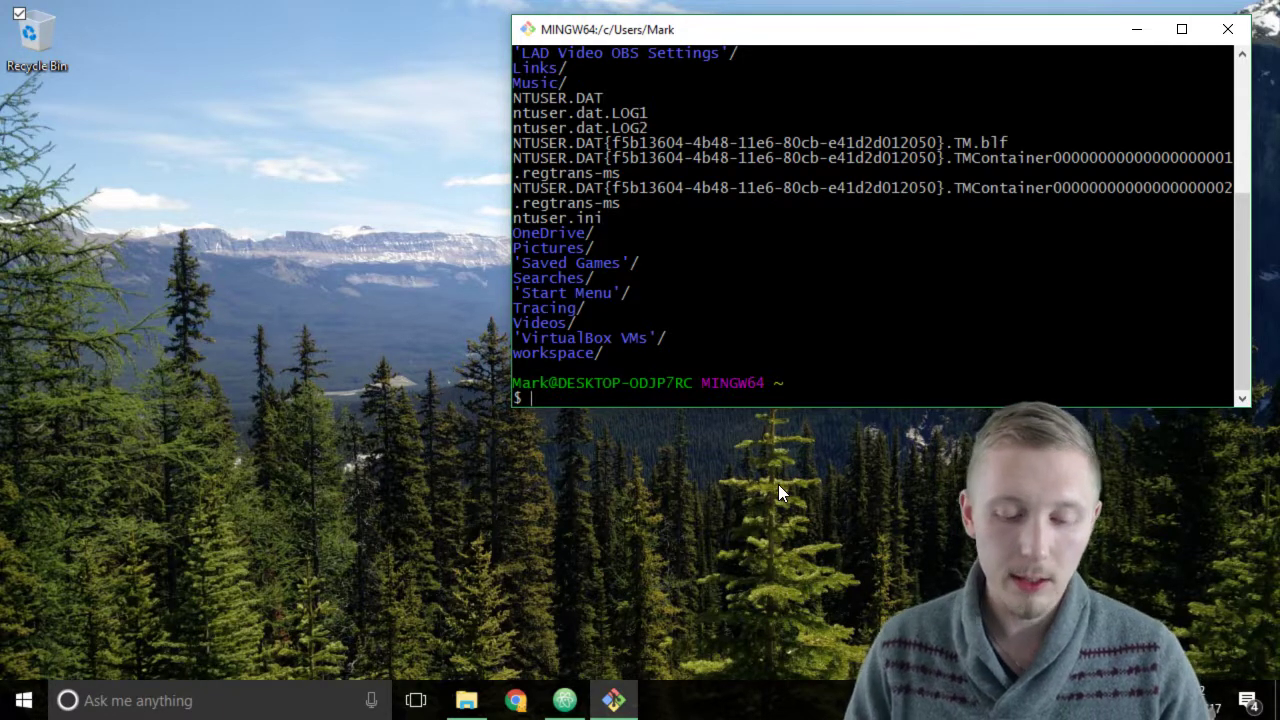
# Change into workspace, list it, and begin typing 'cd pro'.
pyautogui.write('cd')
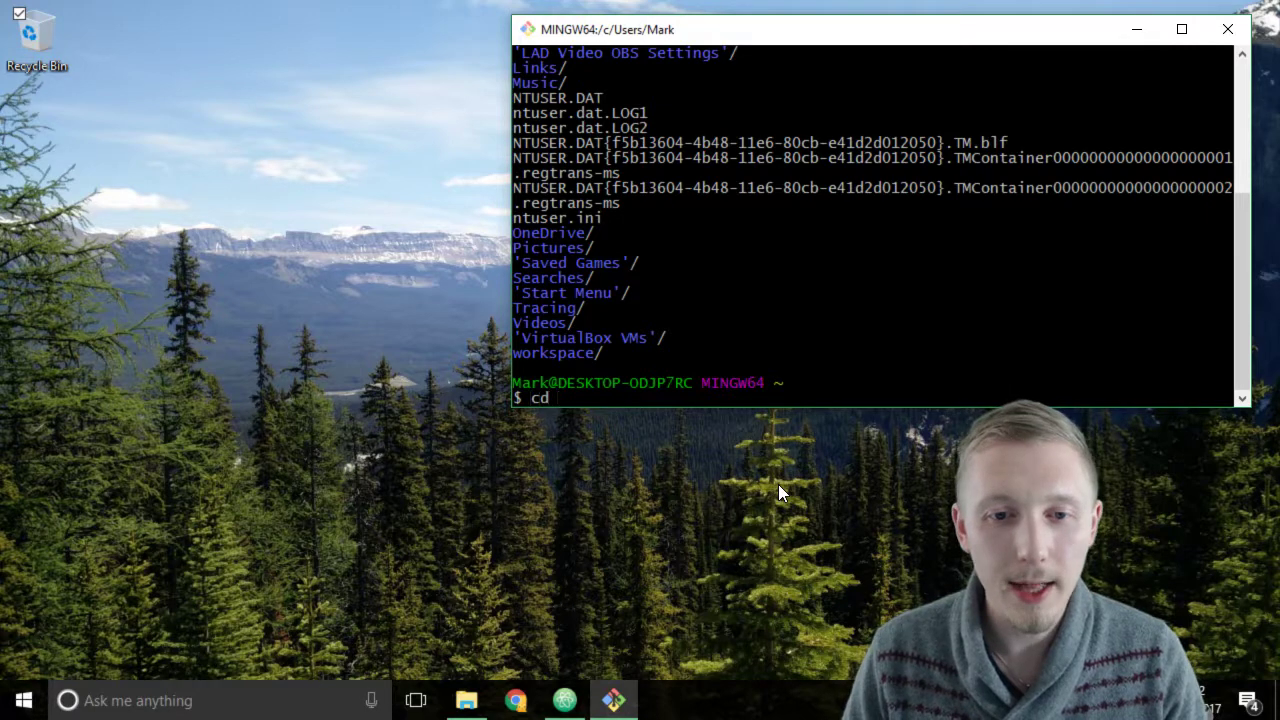
pyautogui.write('workspace')
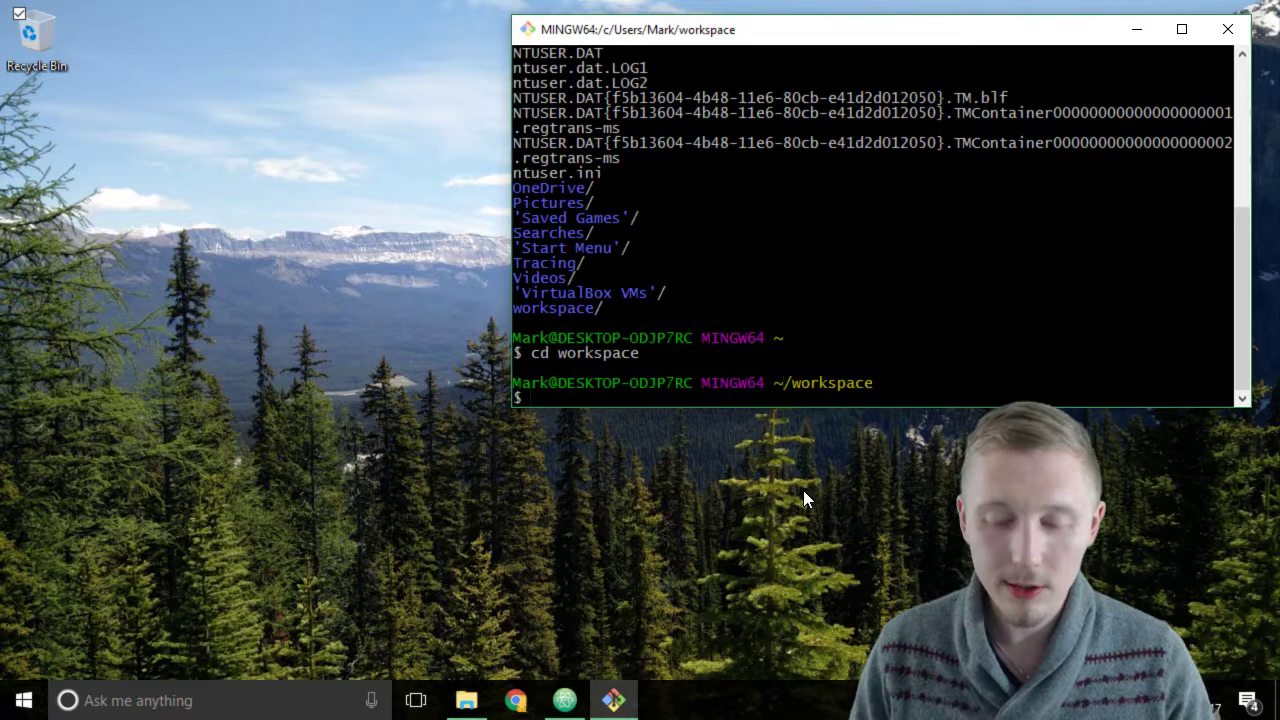
pyautogui.write('ls')
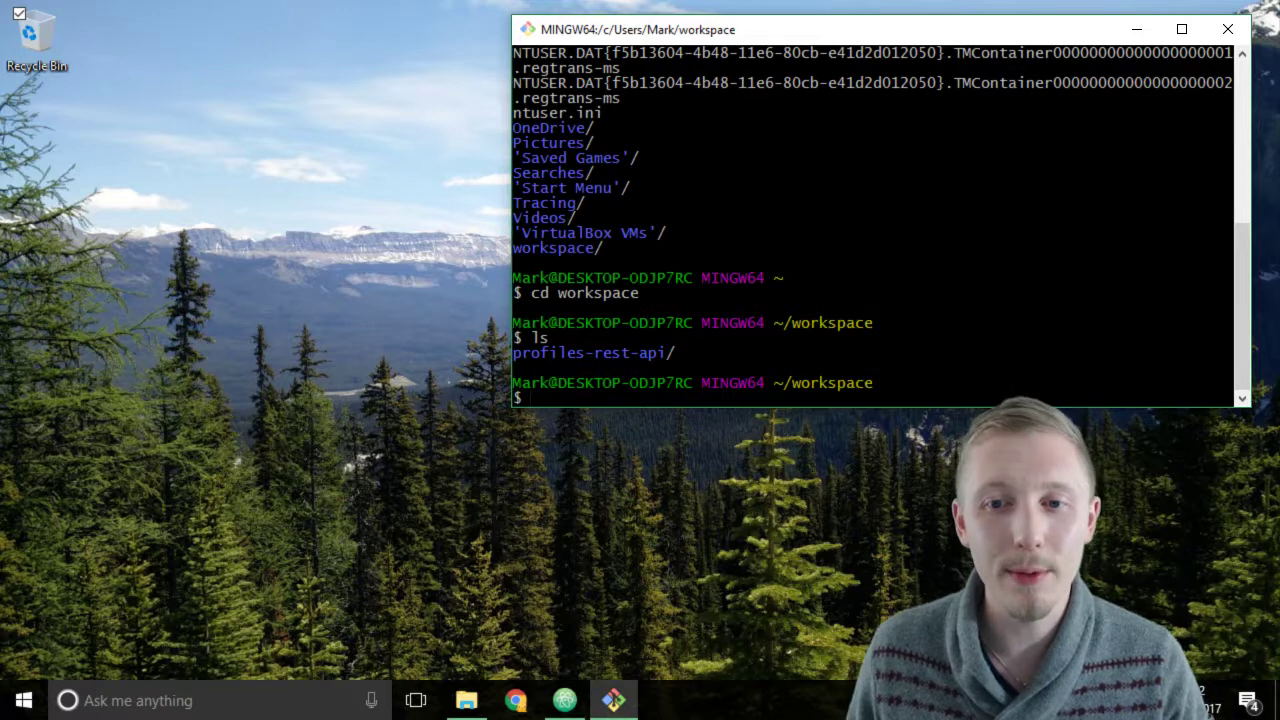
pyautogui.moveTo(690, 494)
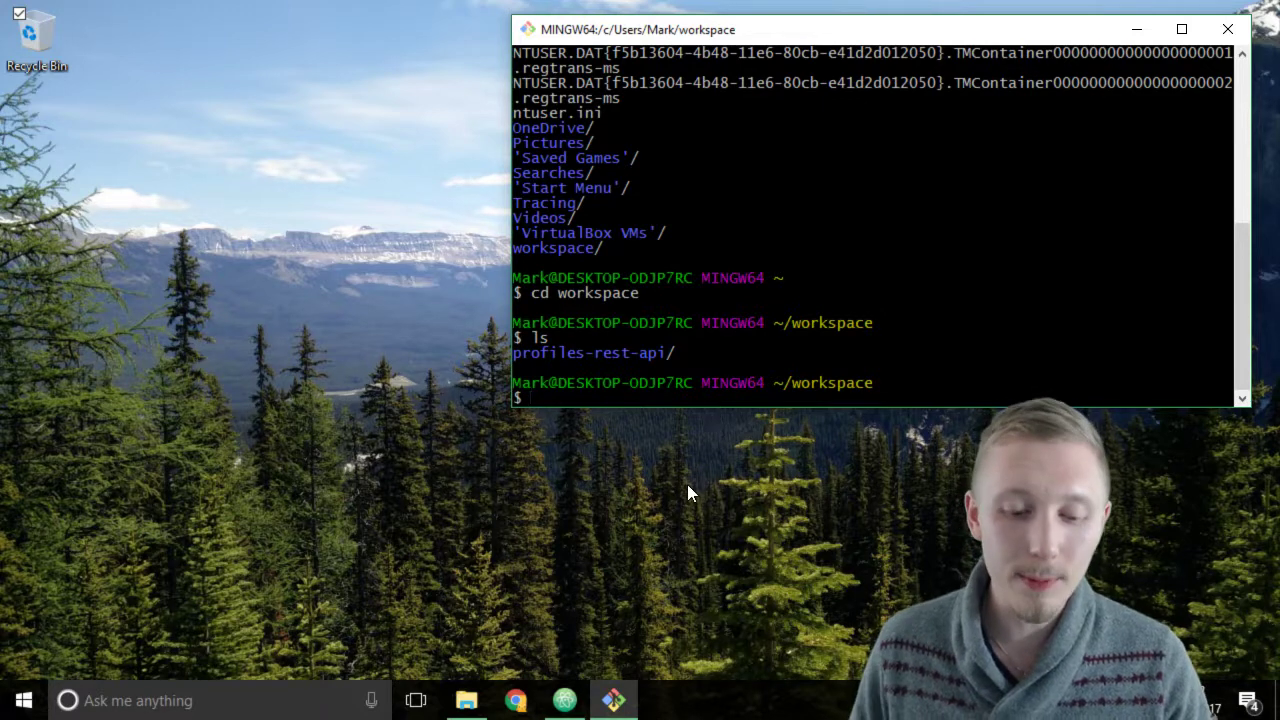
pyautogui.write('cd profiles')
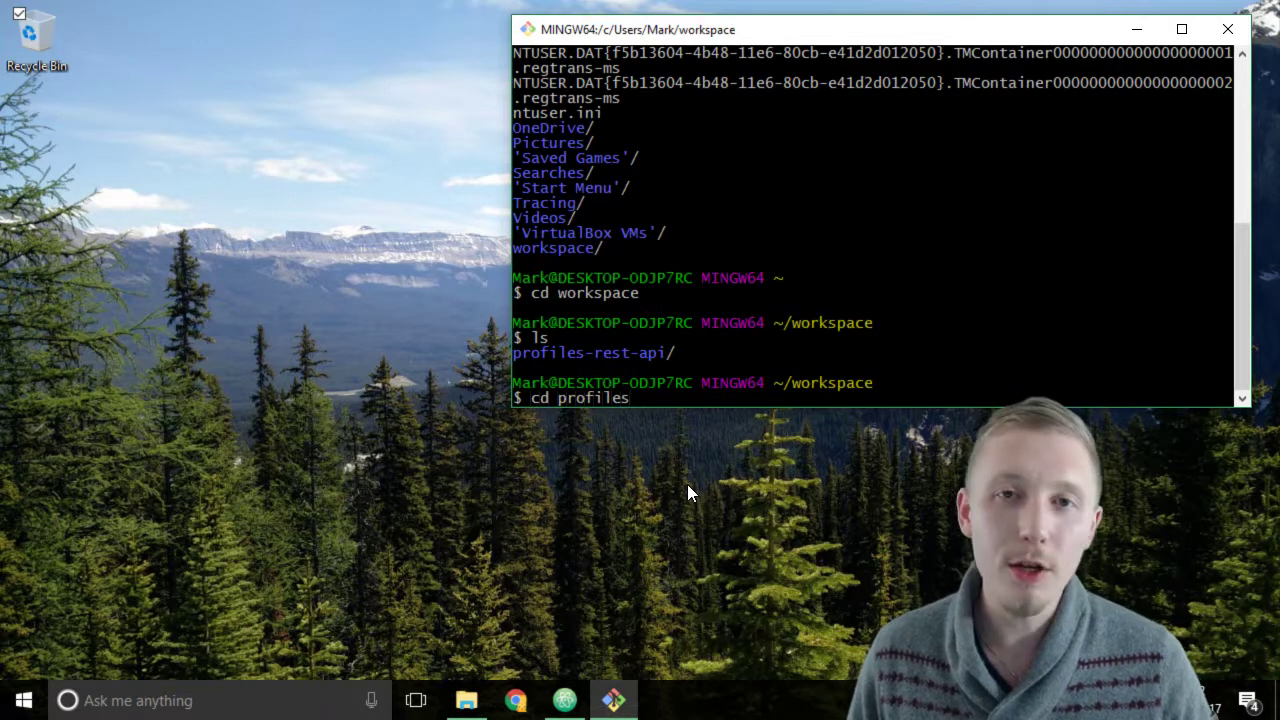
# Autocomplete the command to 'cd profiles-rest-api/'.
pyautogui.press('Tab')
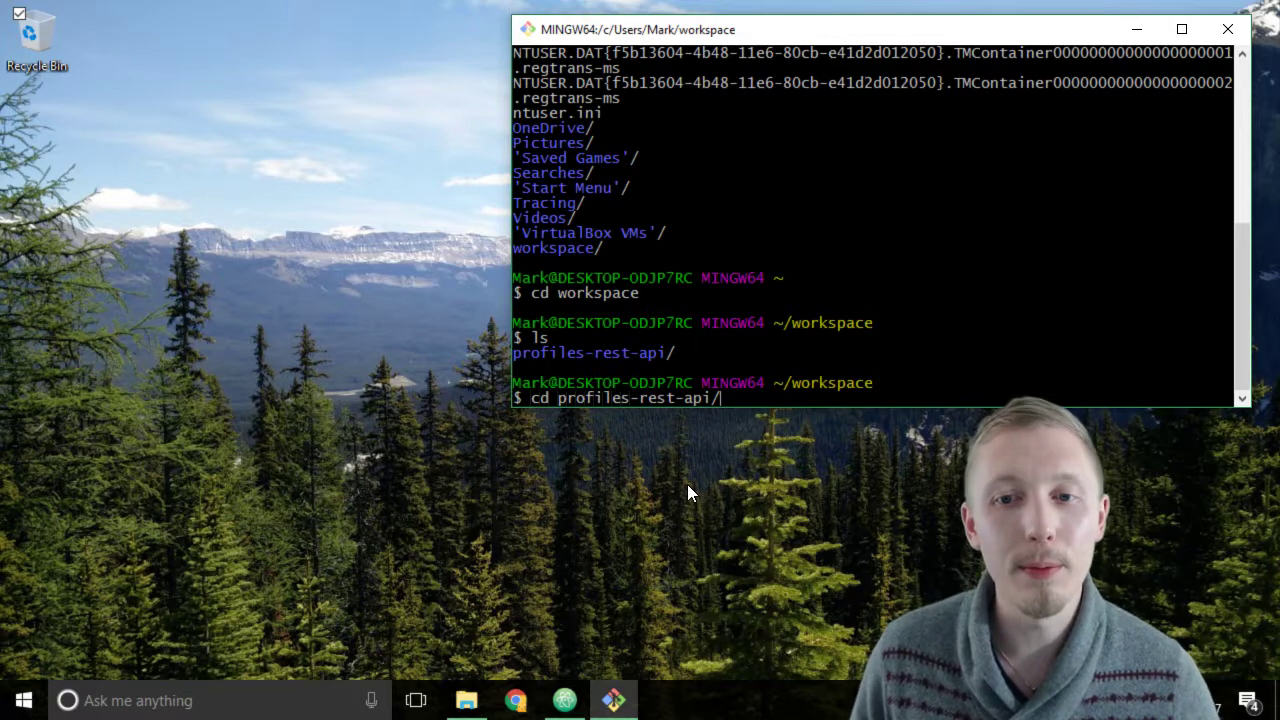
pyautogui.moveTo(650, 416)
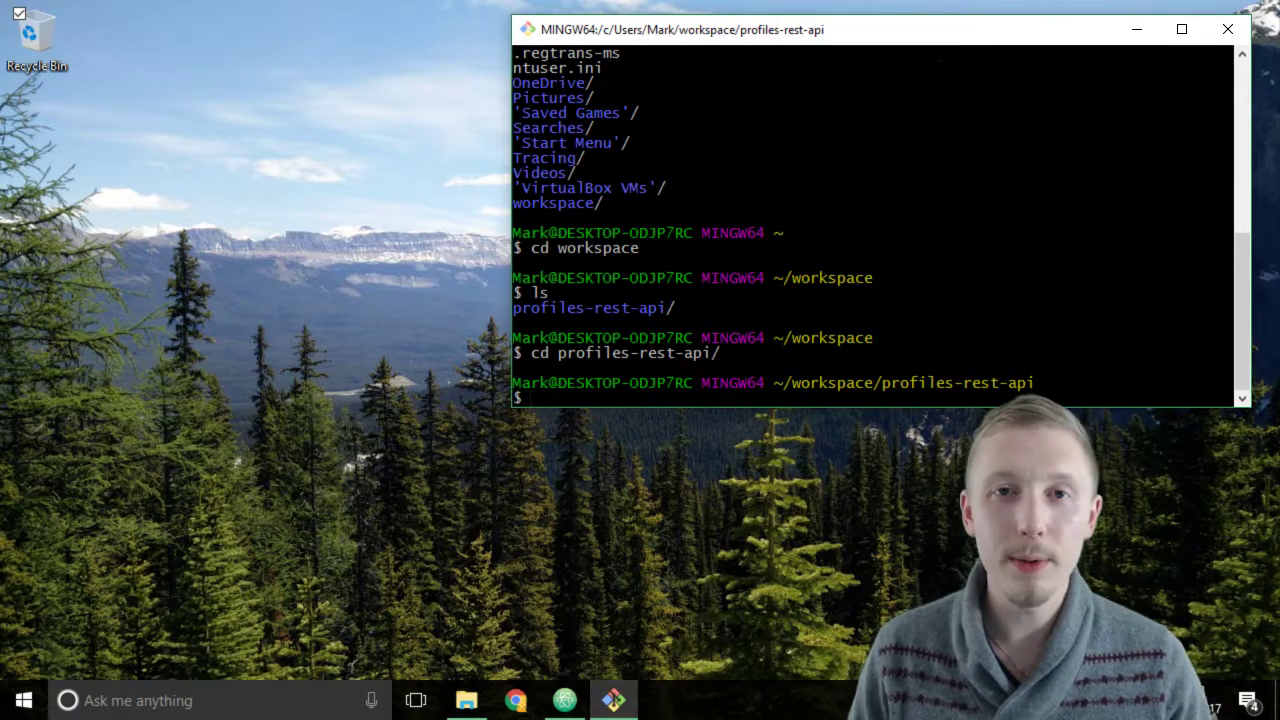
pyautogui.write('cd ..')
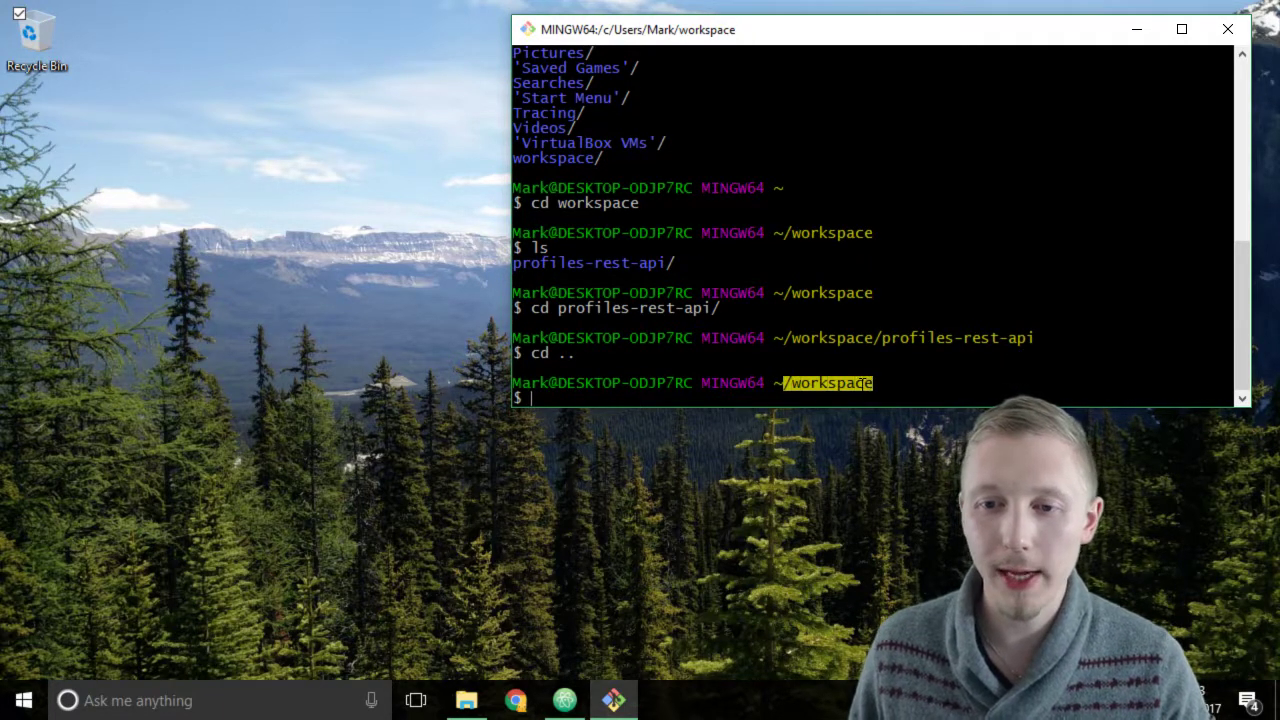
pyautogui.write('cd profi')
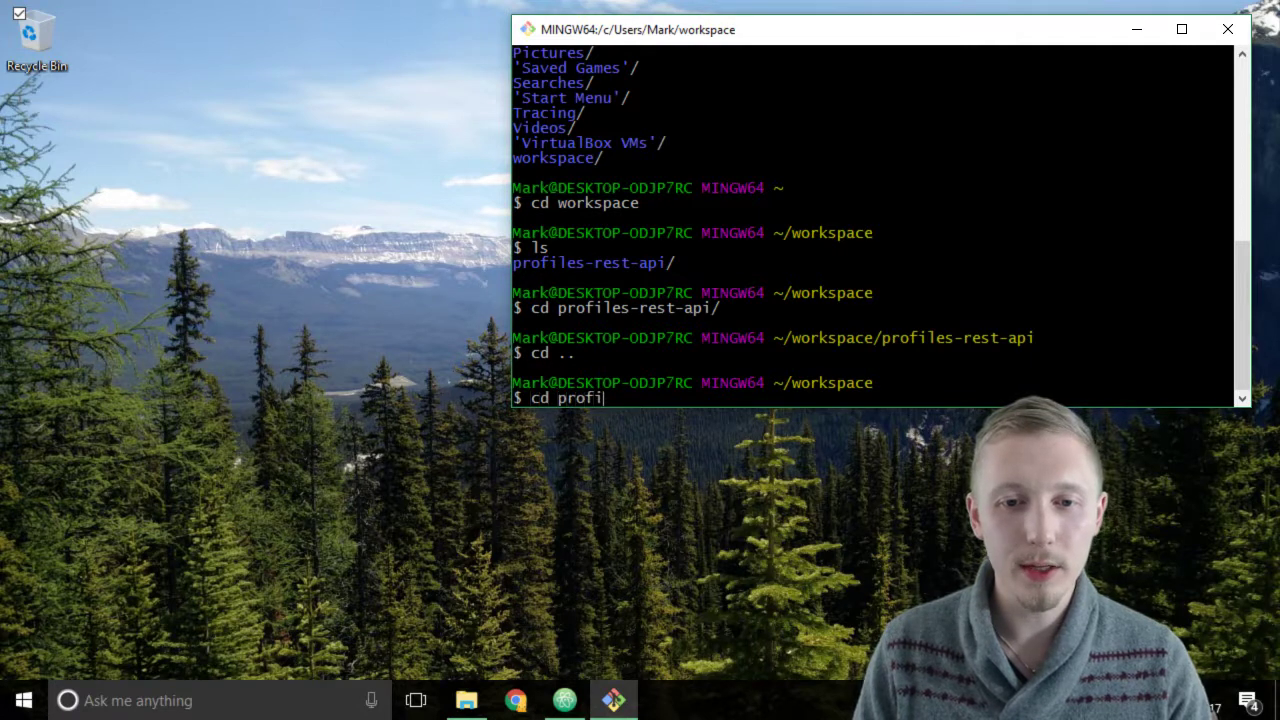
pyautogui.press('Enter')
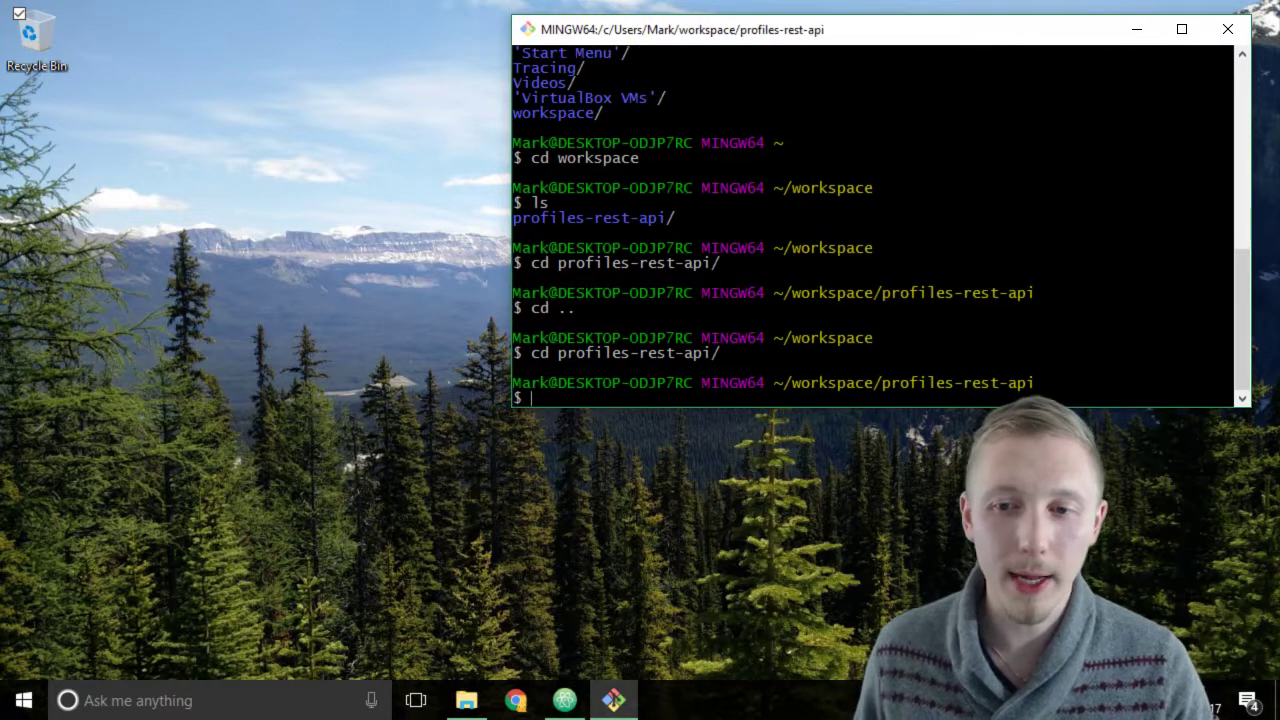